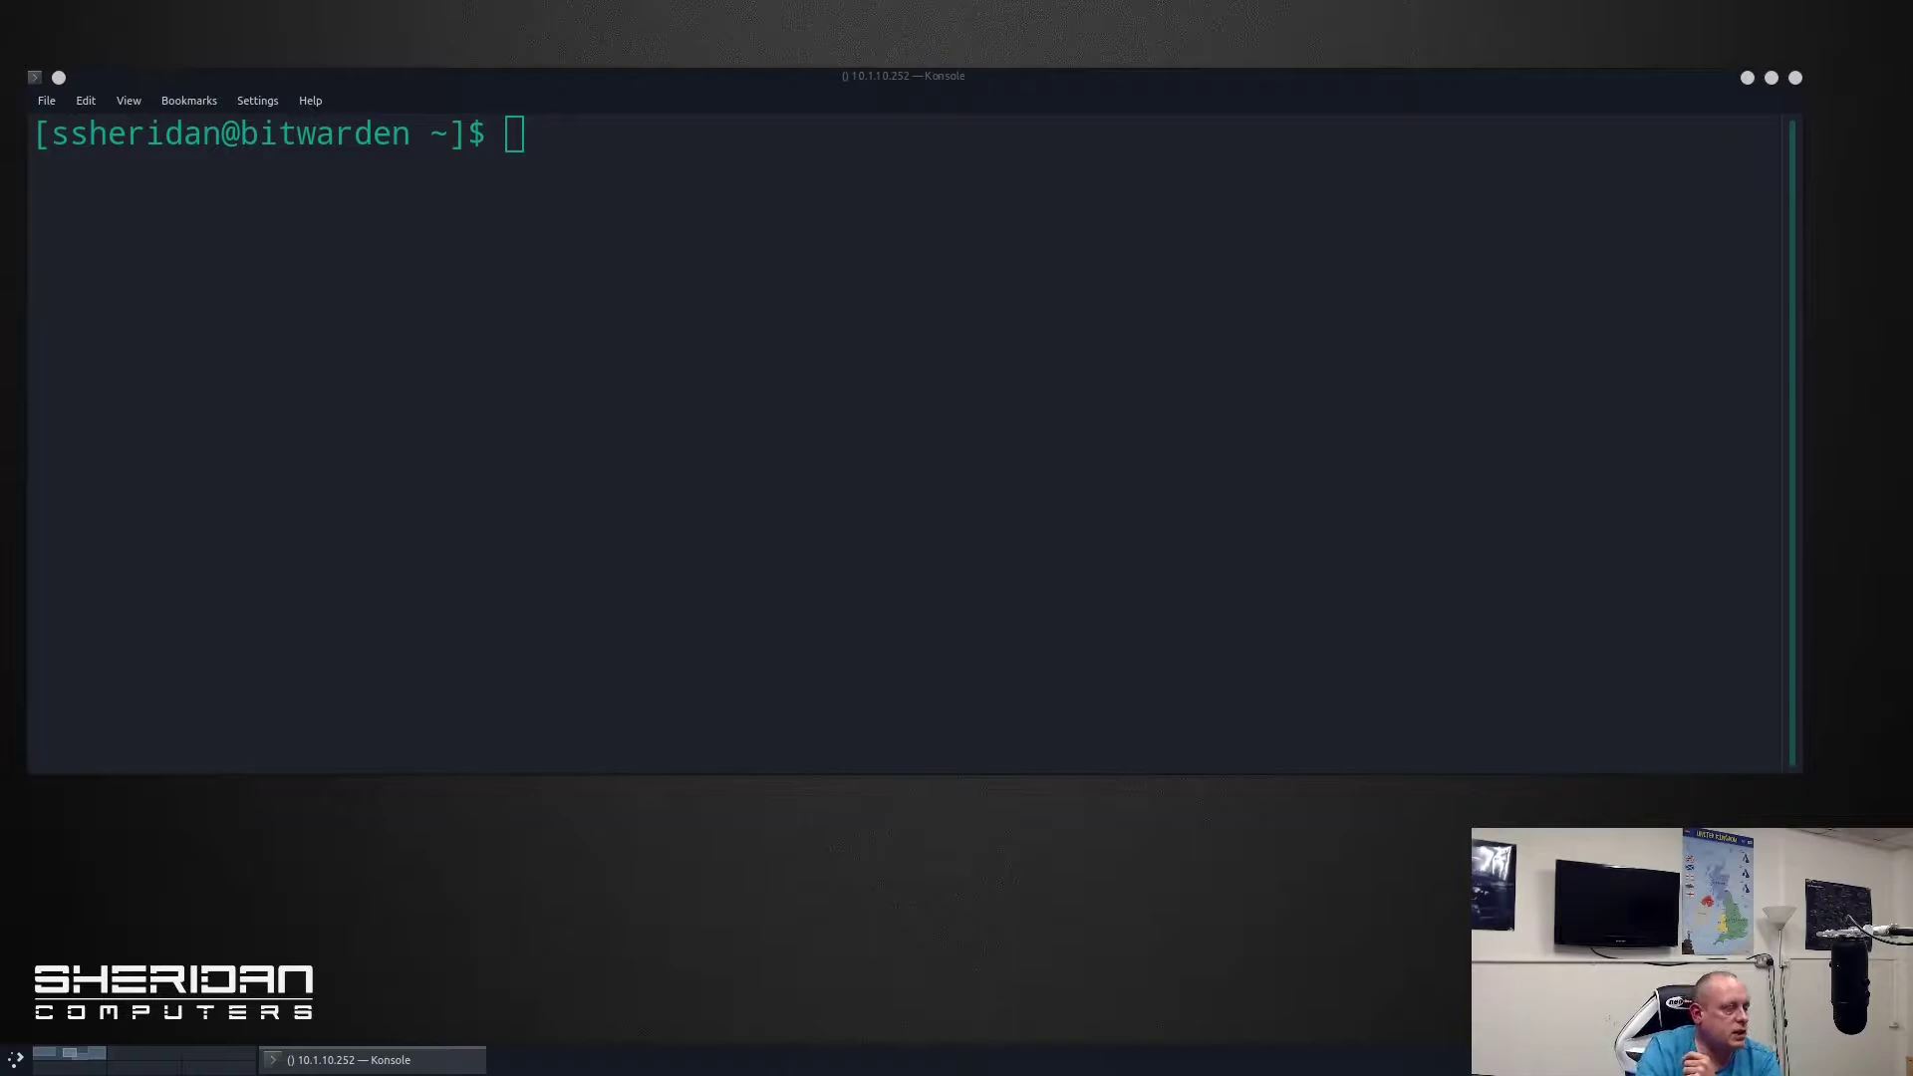
pyautogui.moveTo(1315, 650)
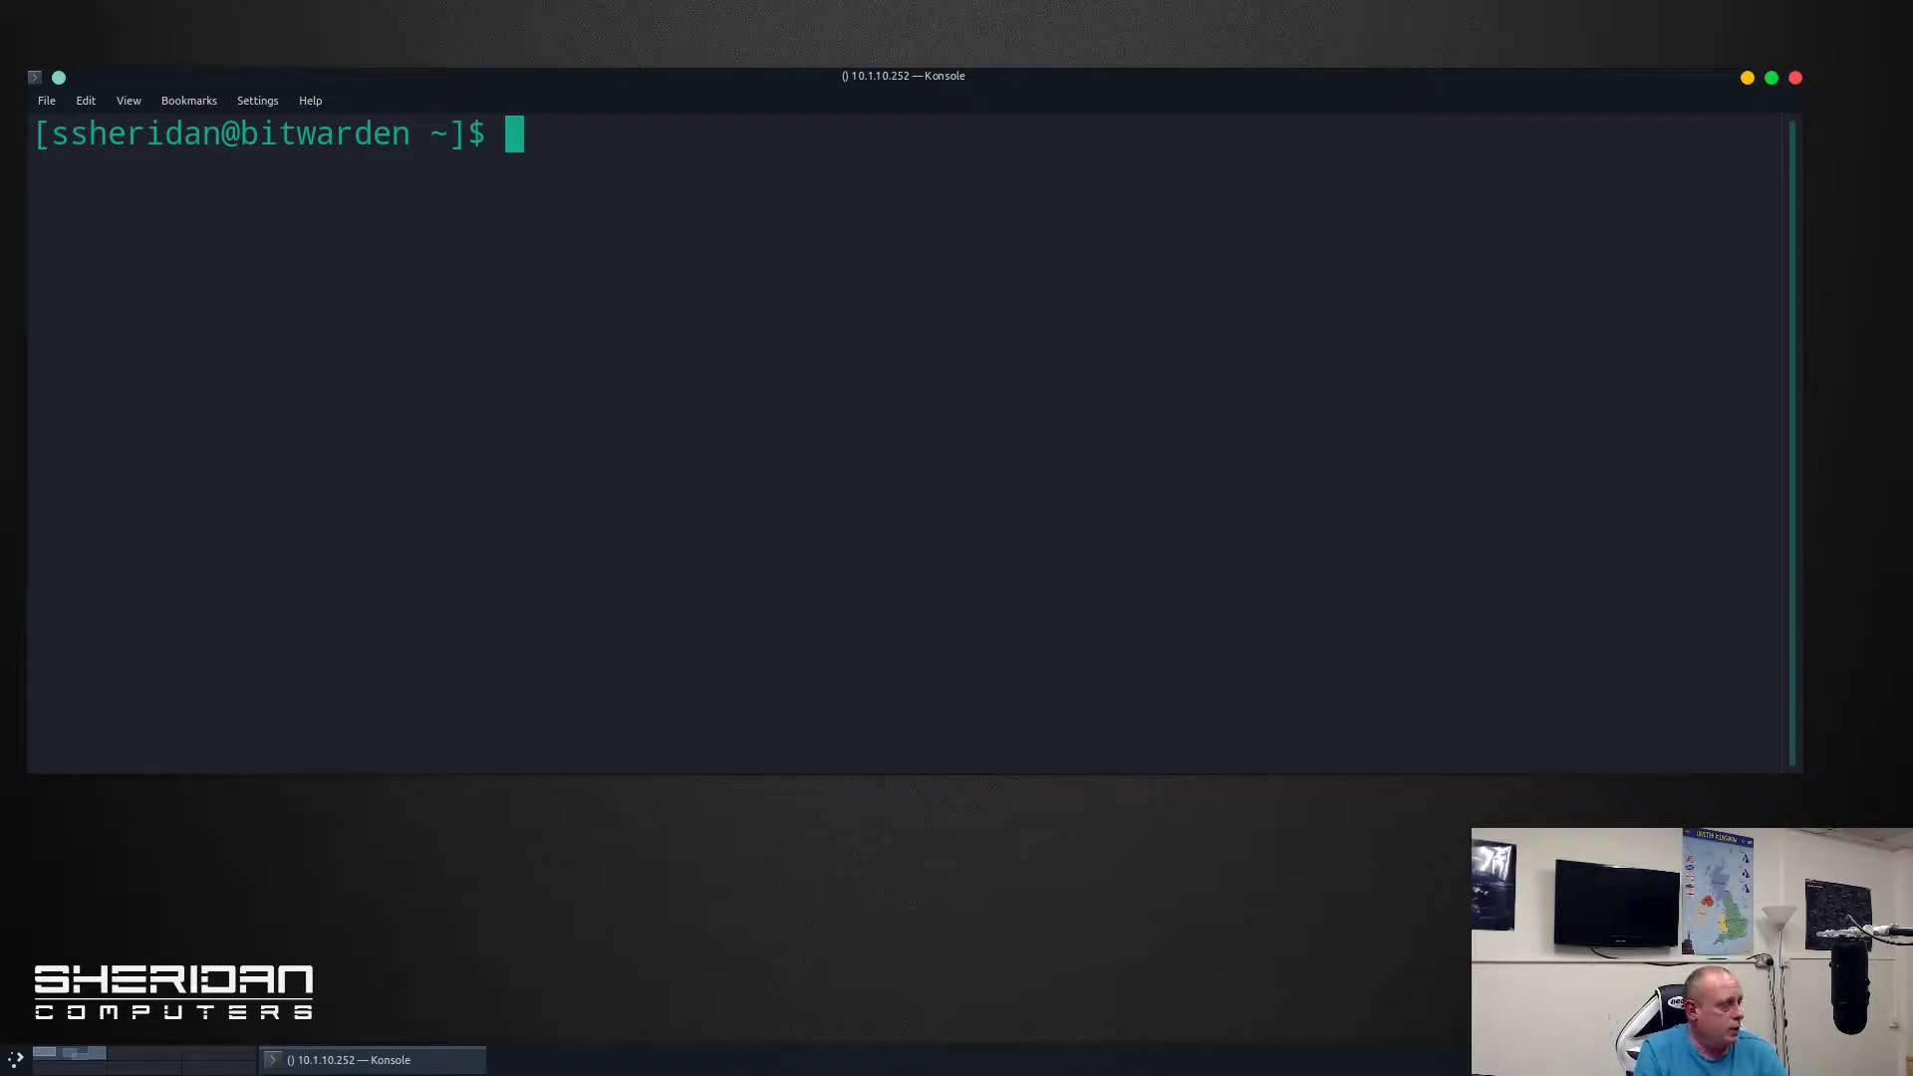
# Run sudo yum update and answer y so 37 packages and a new kernel install to Complete.
pyautogui.write('sudo yum')
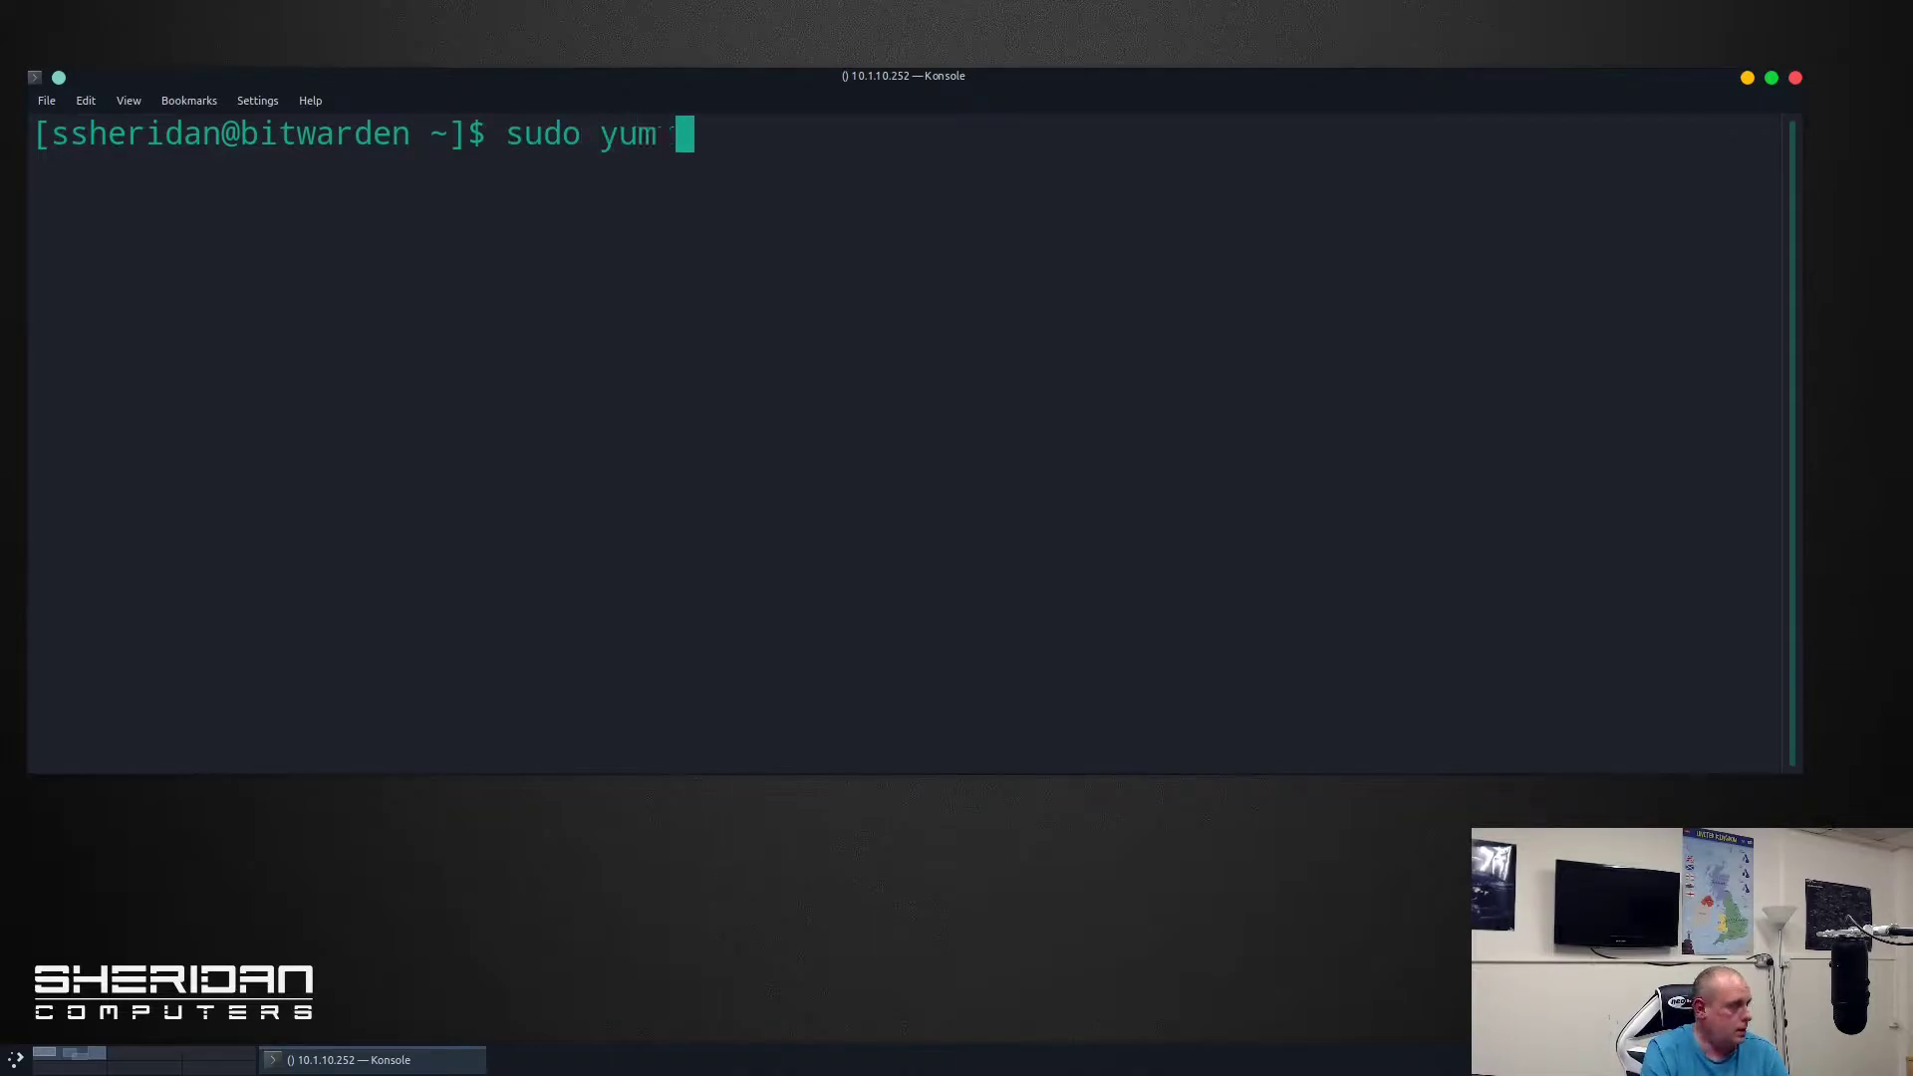
pyautogui.write('update')
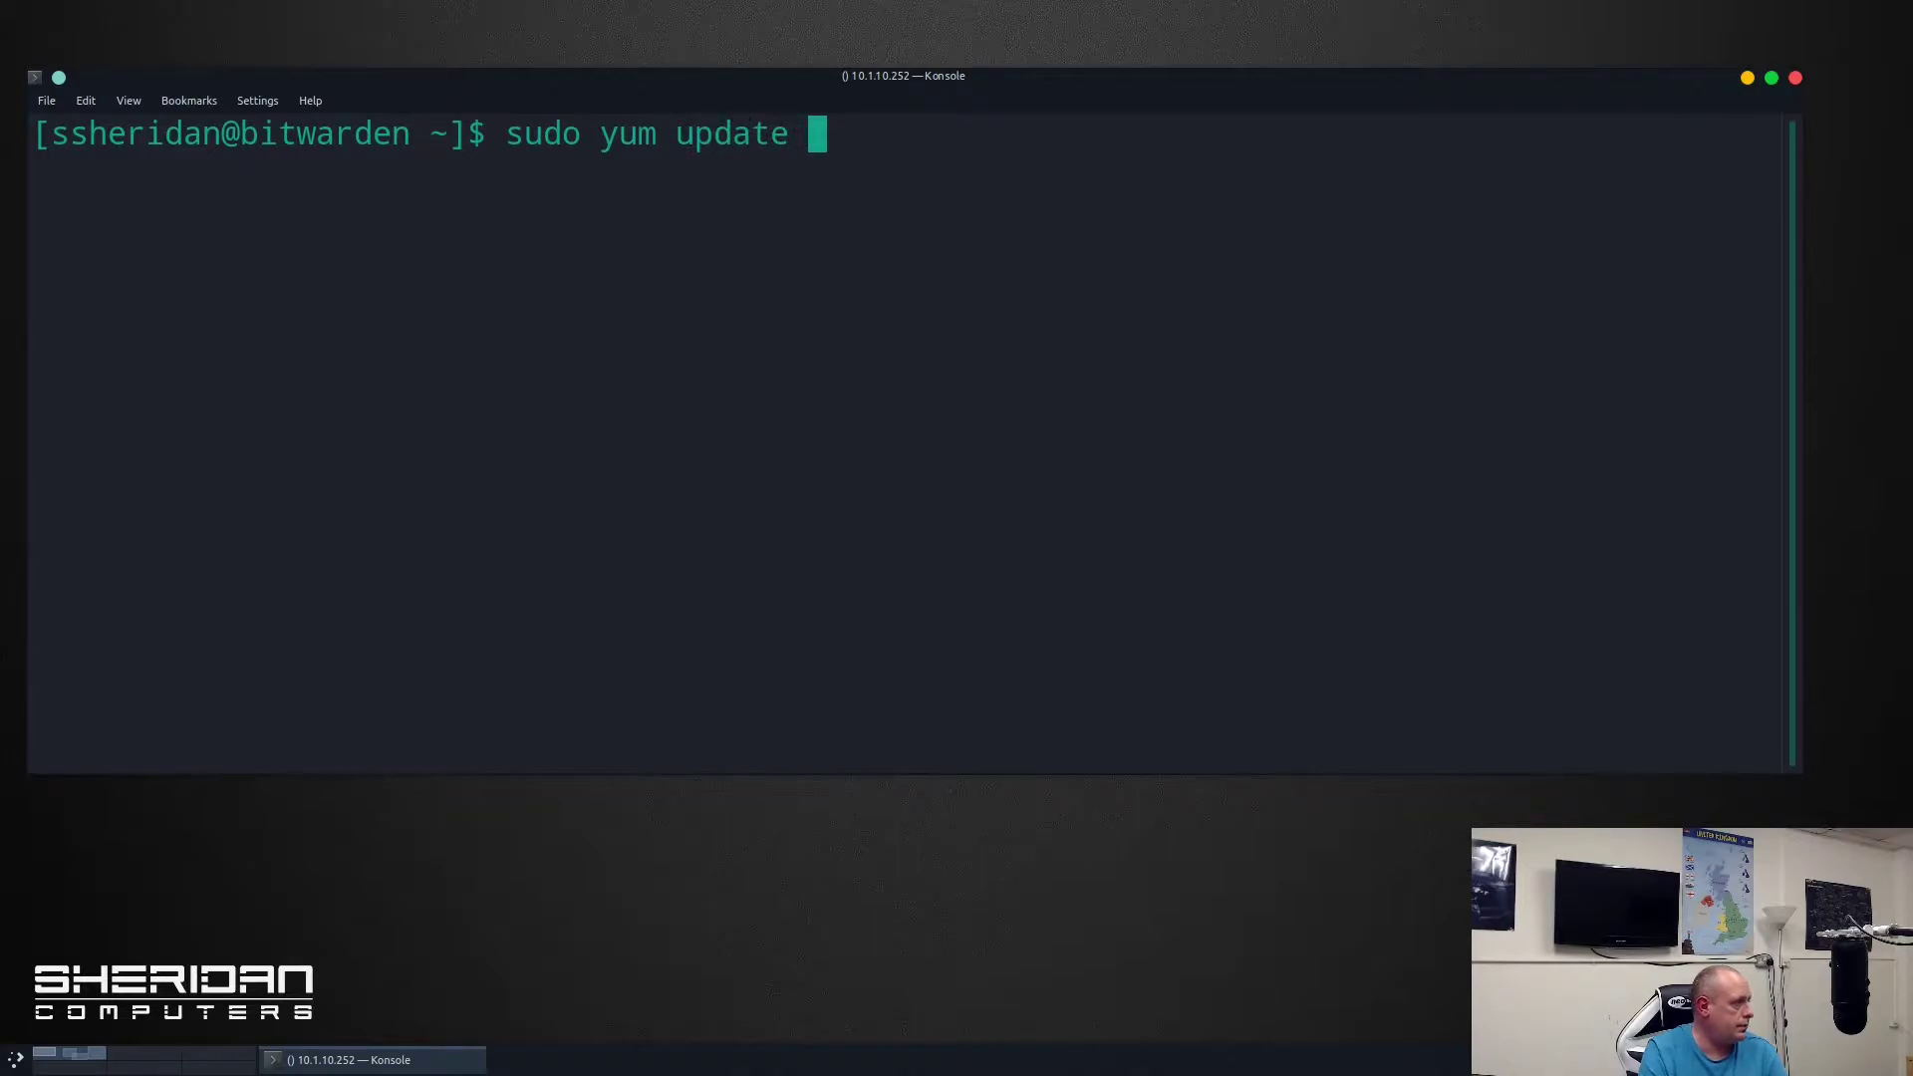
pyautogui.press('Return')
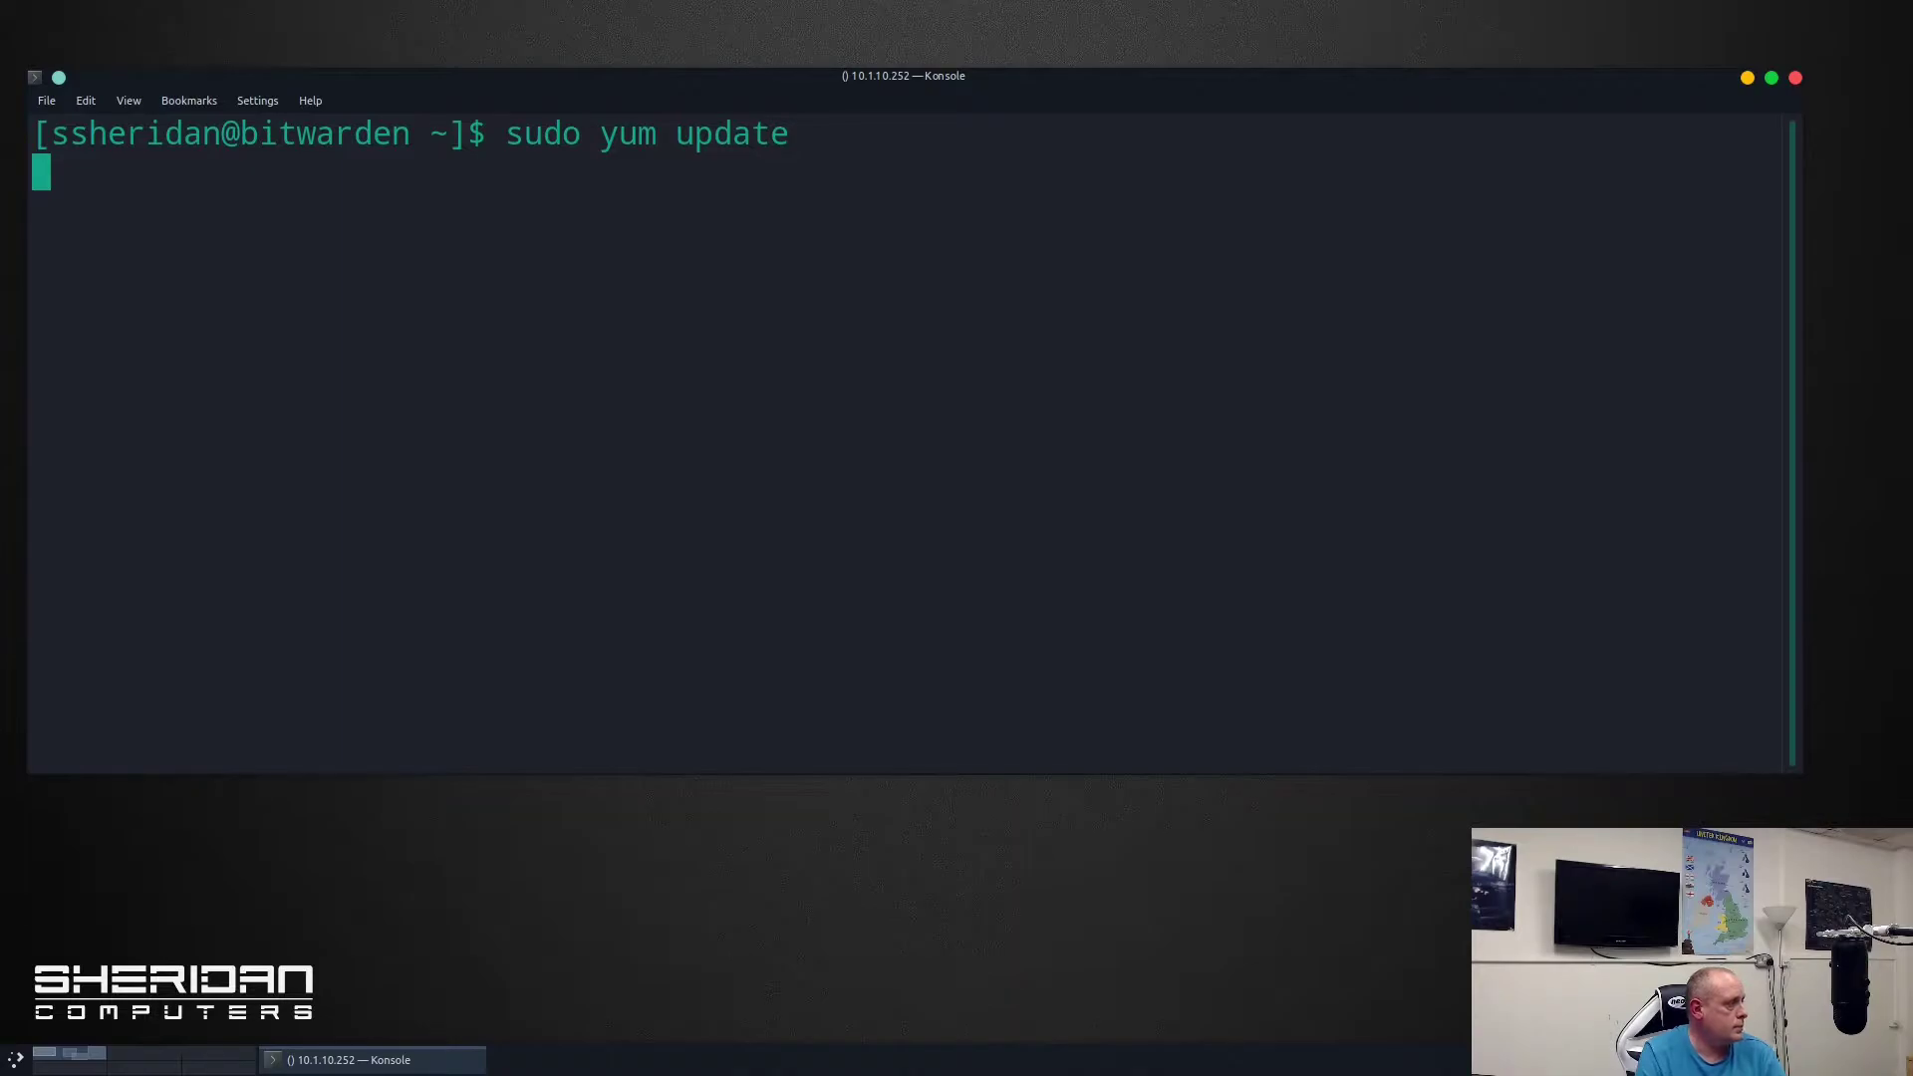
pyautogui.press('Return')
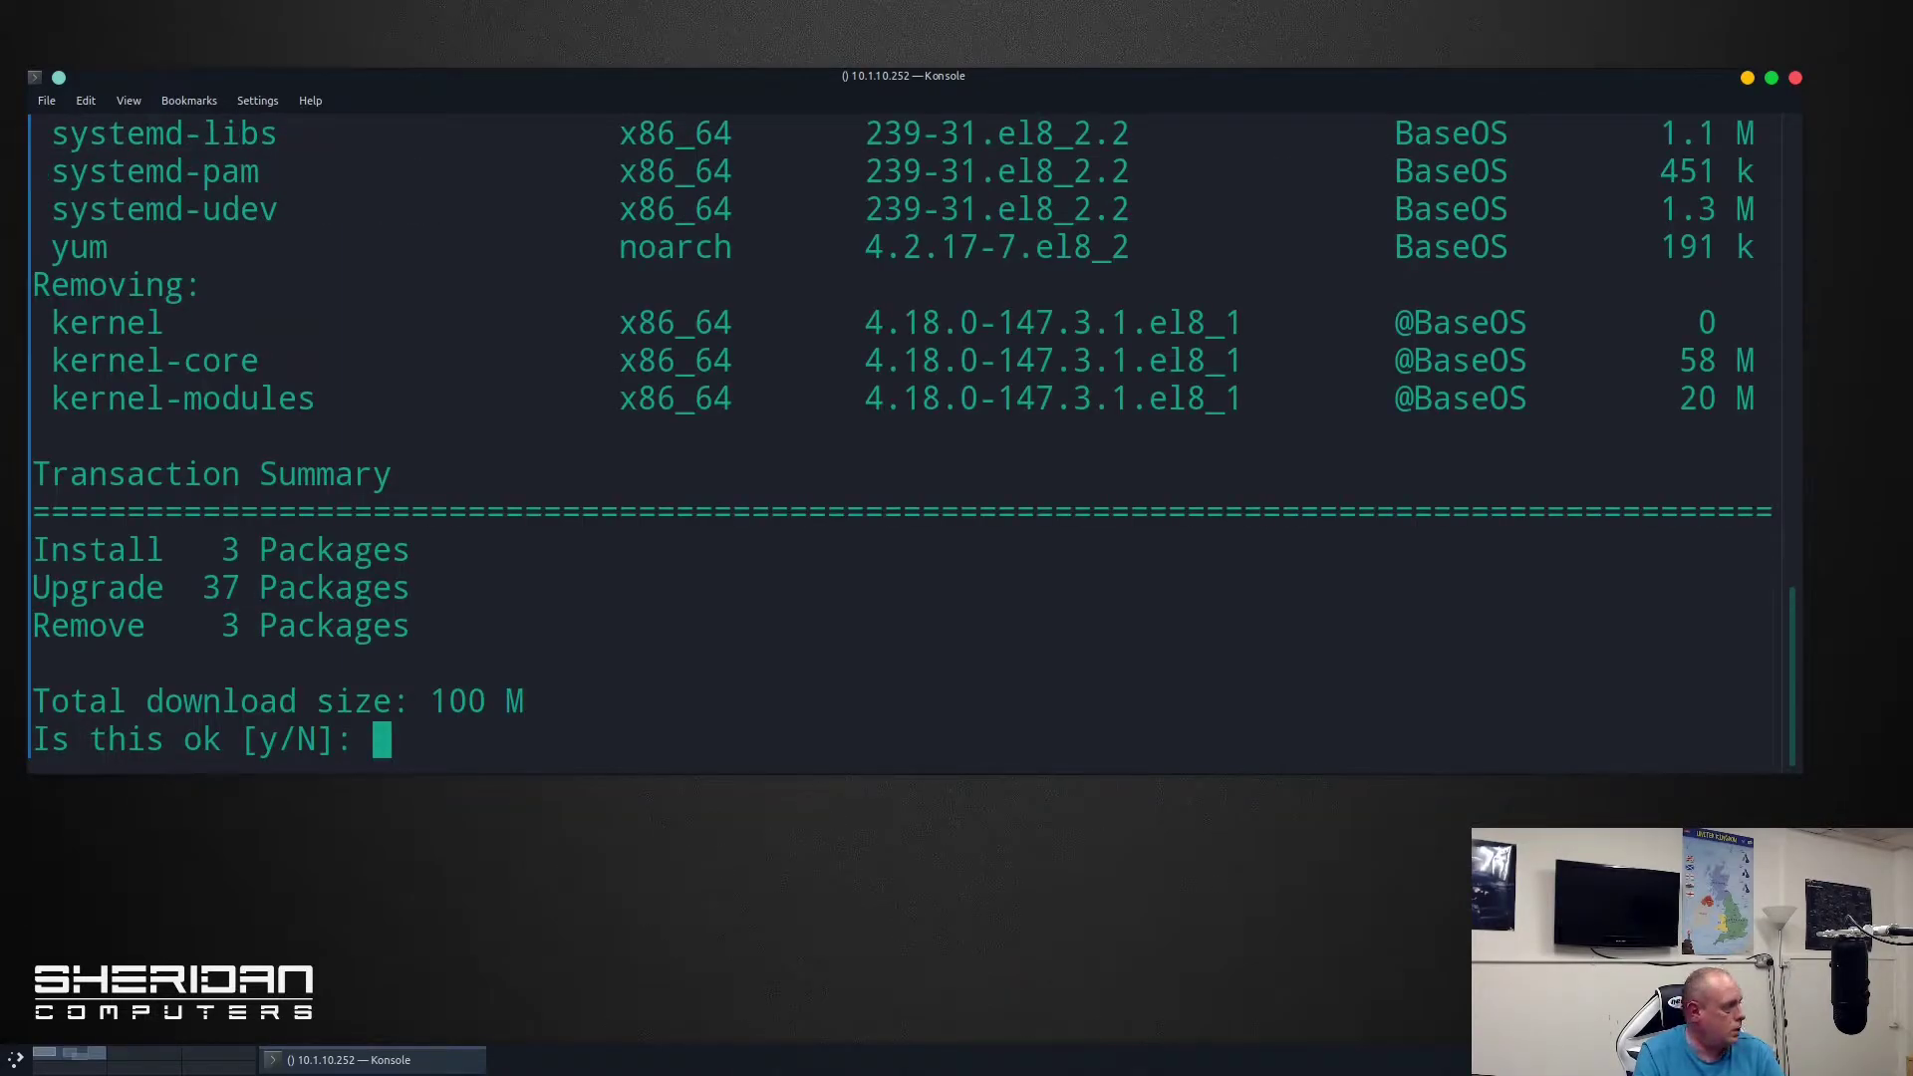
pyautogui.write('y')
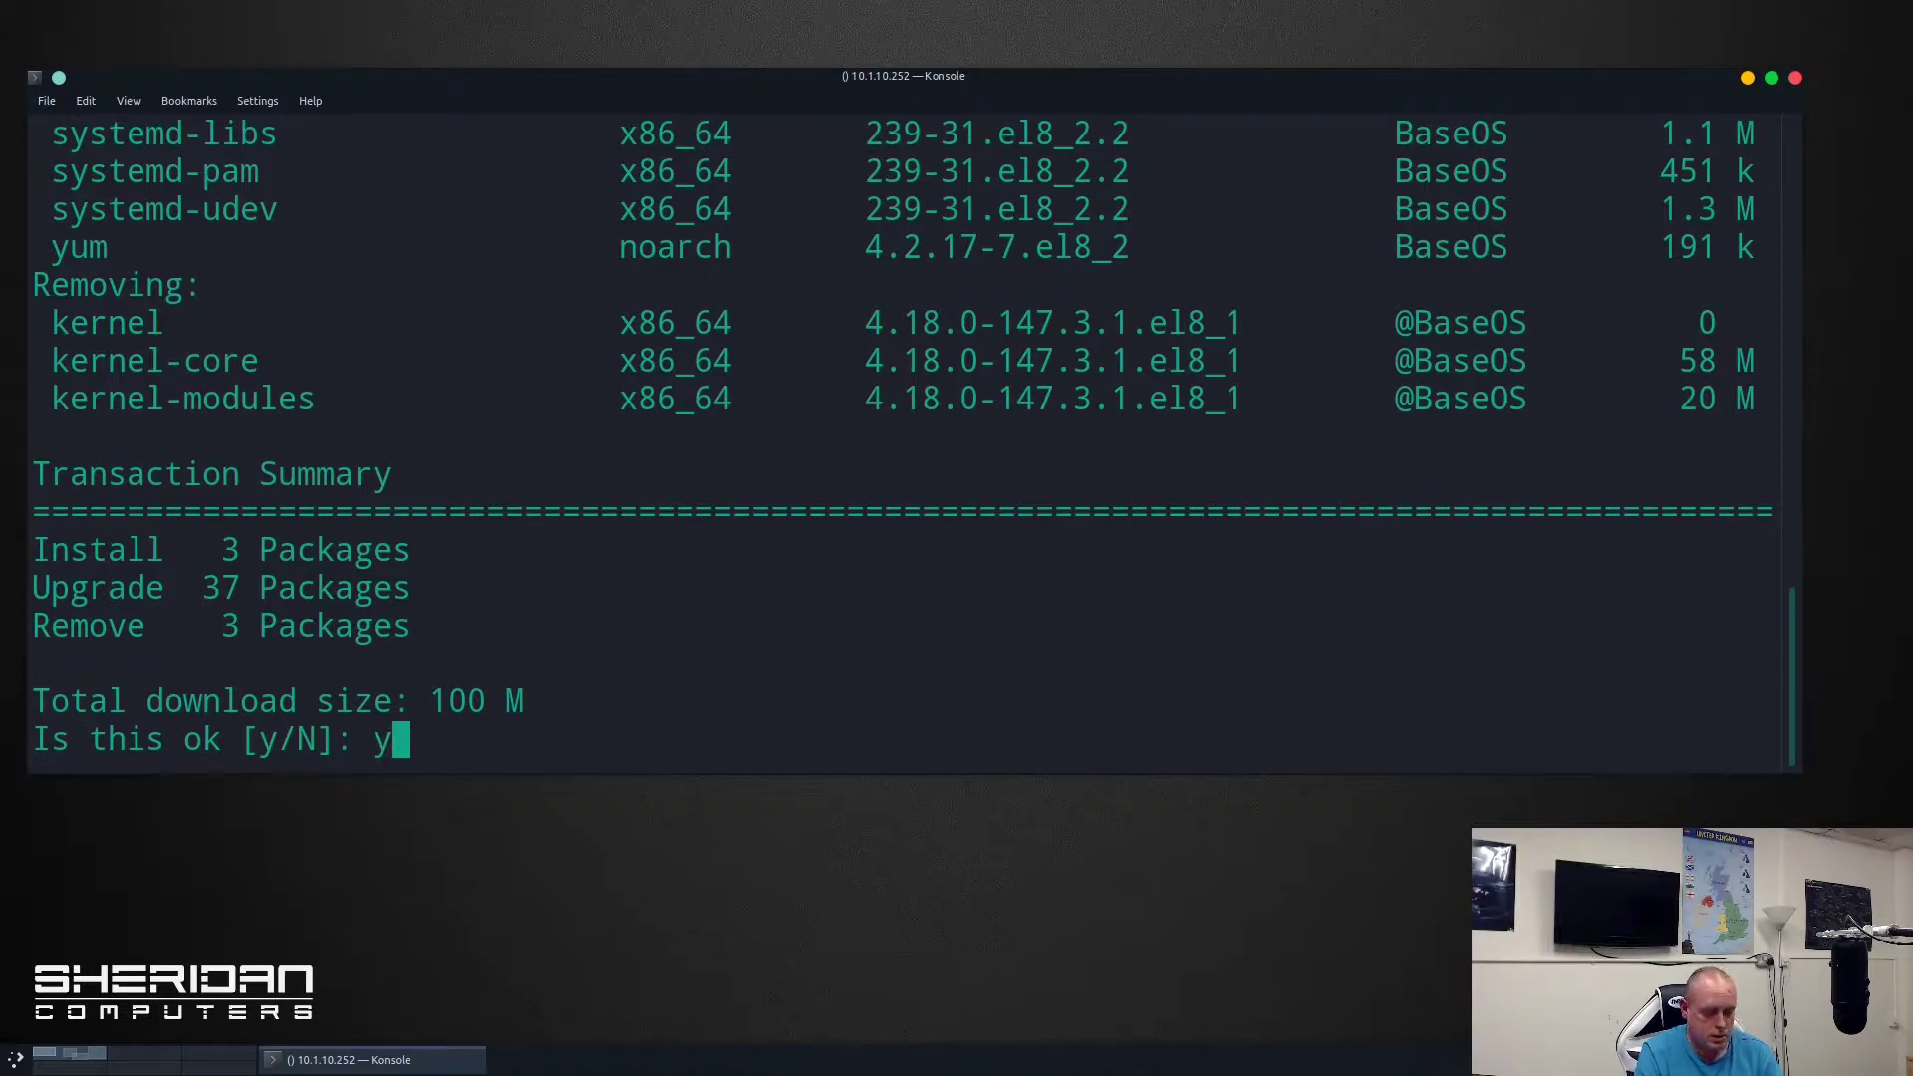
pyautogui.press('Return')
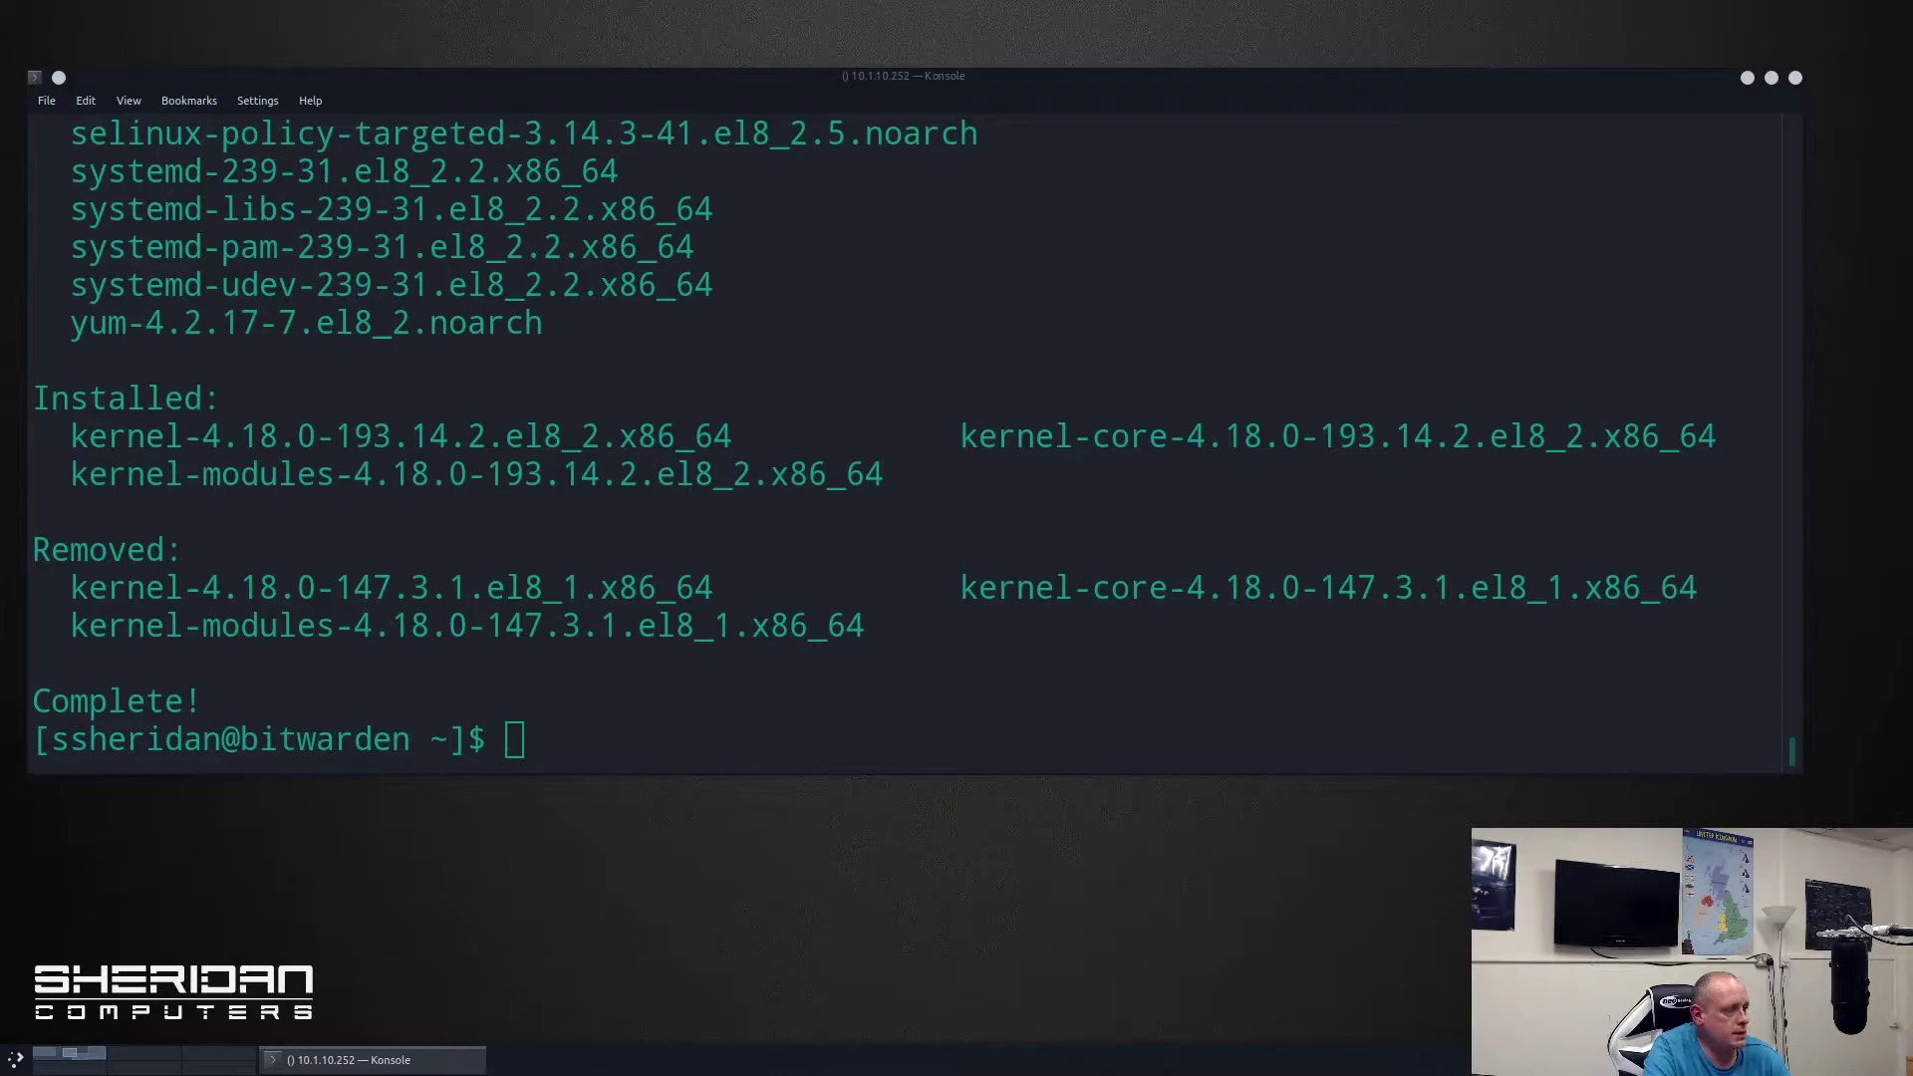
pyautogui.write('su')
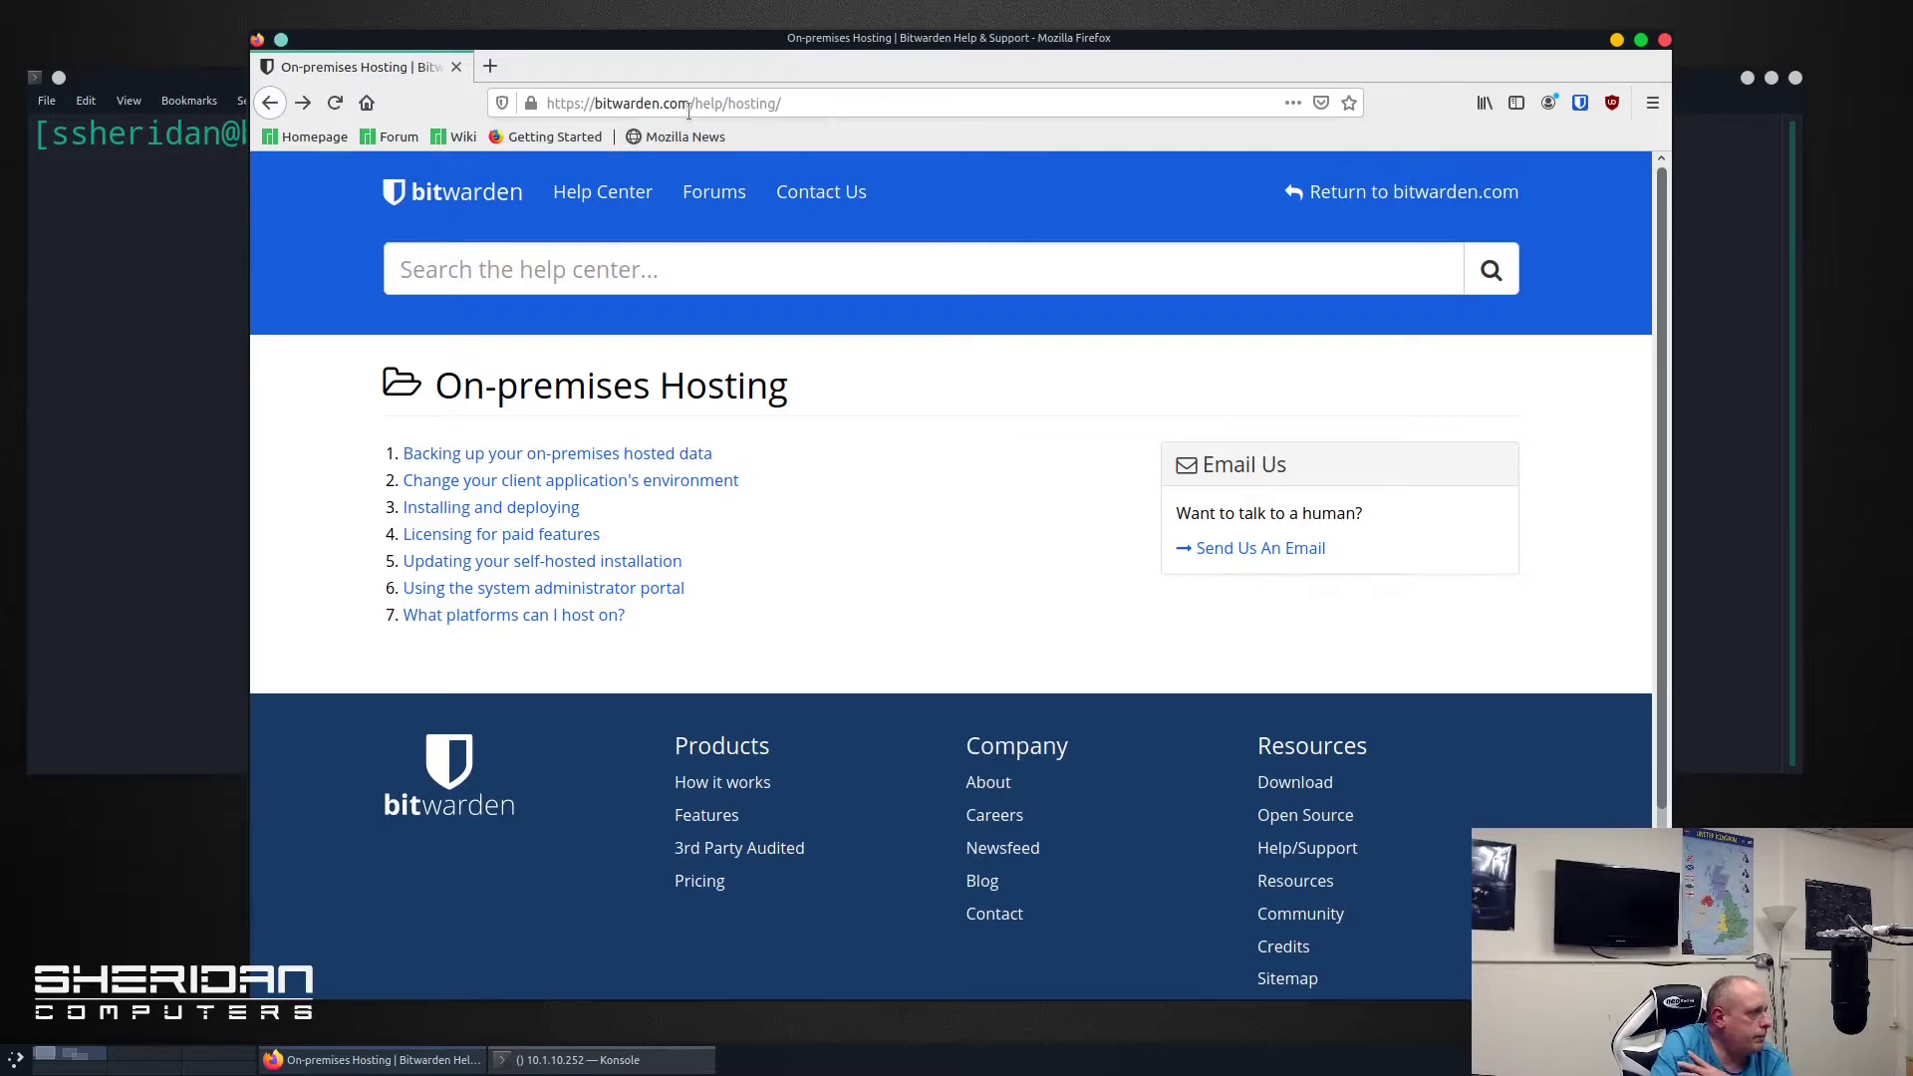
pyautogui.moveTo(751, 128)
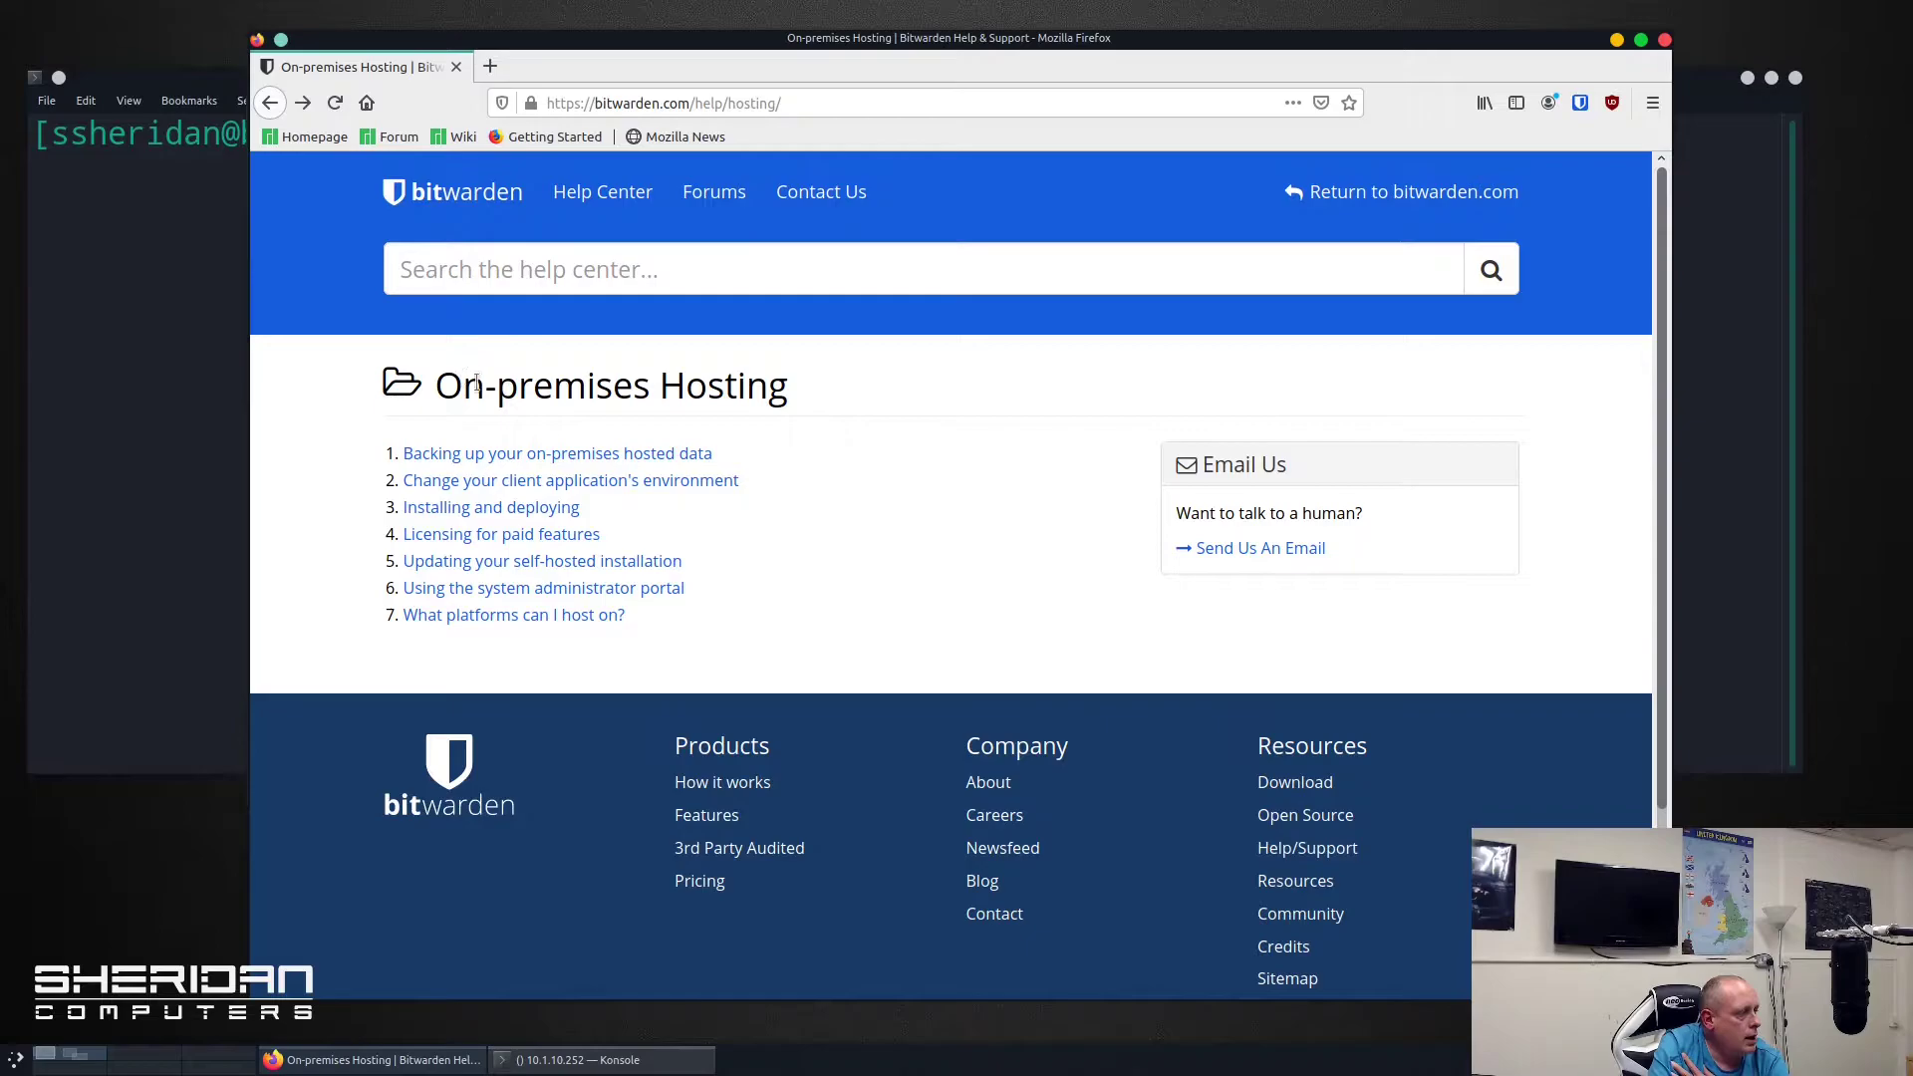
pyautogui.moveTo(683, 480)
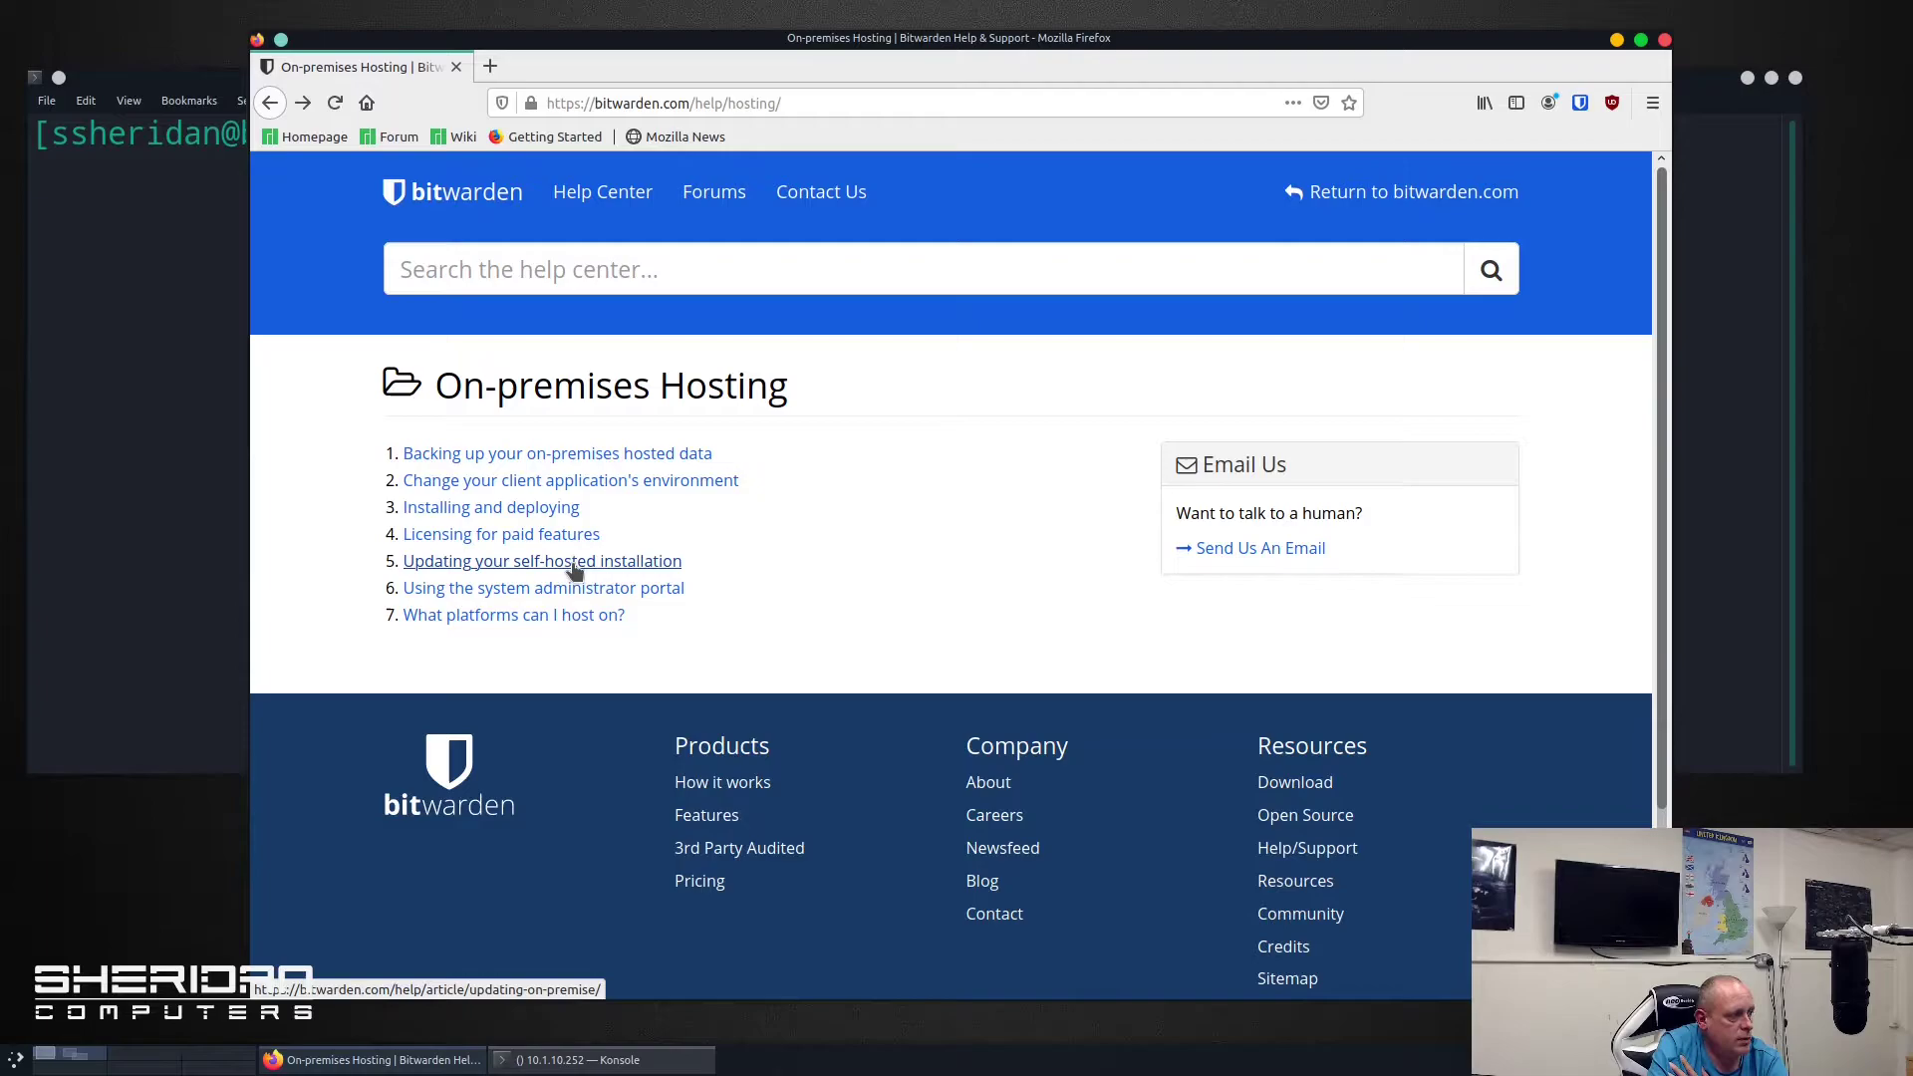
pyautogui.moveTo(598, 574)
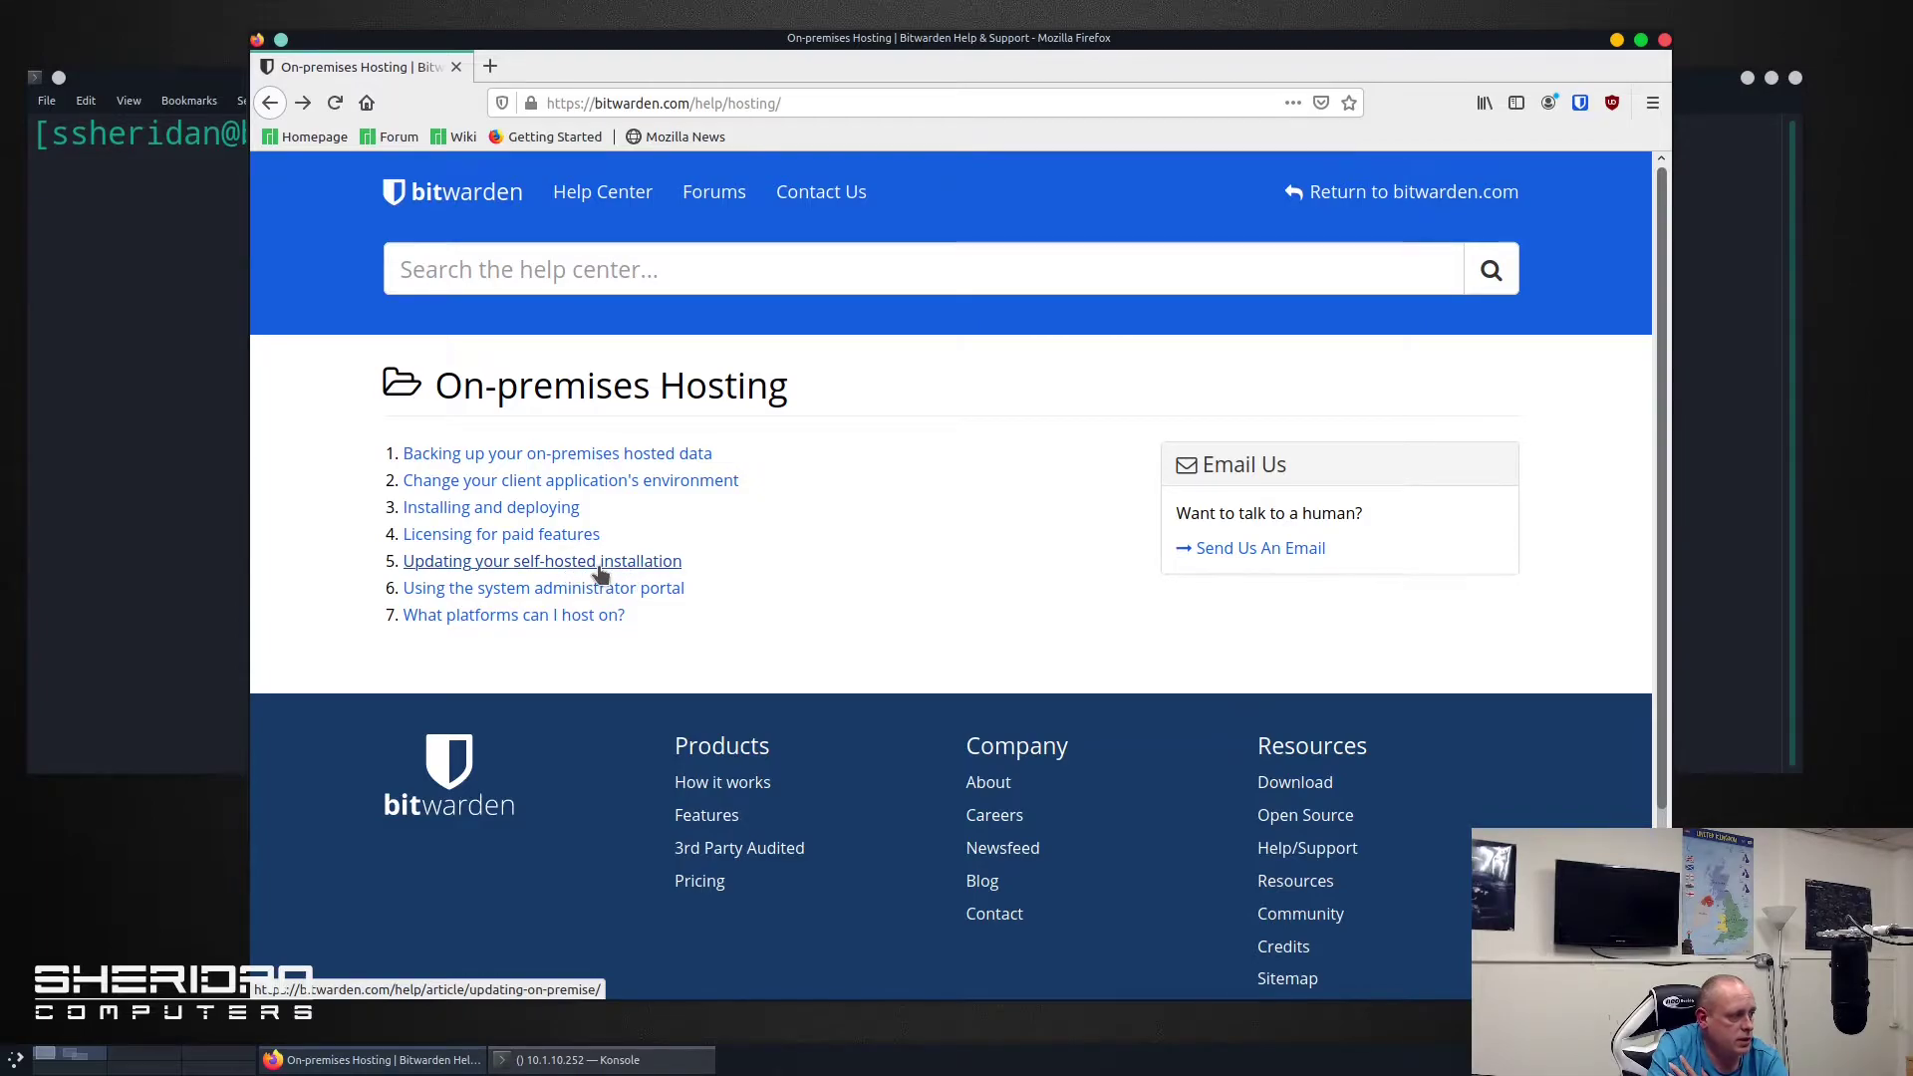
# Read the 'Updating your self-hosted installation' article's Bash commands, then return to Konsole.
pyautogui.click(542, 560)
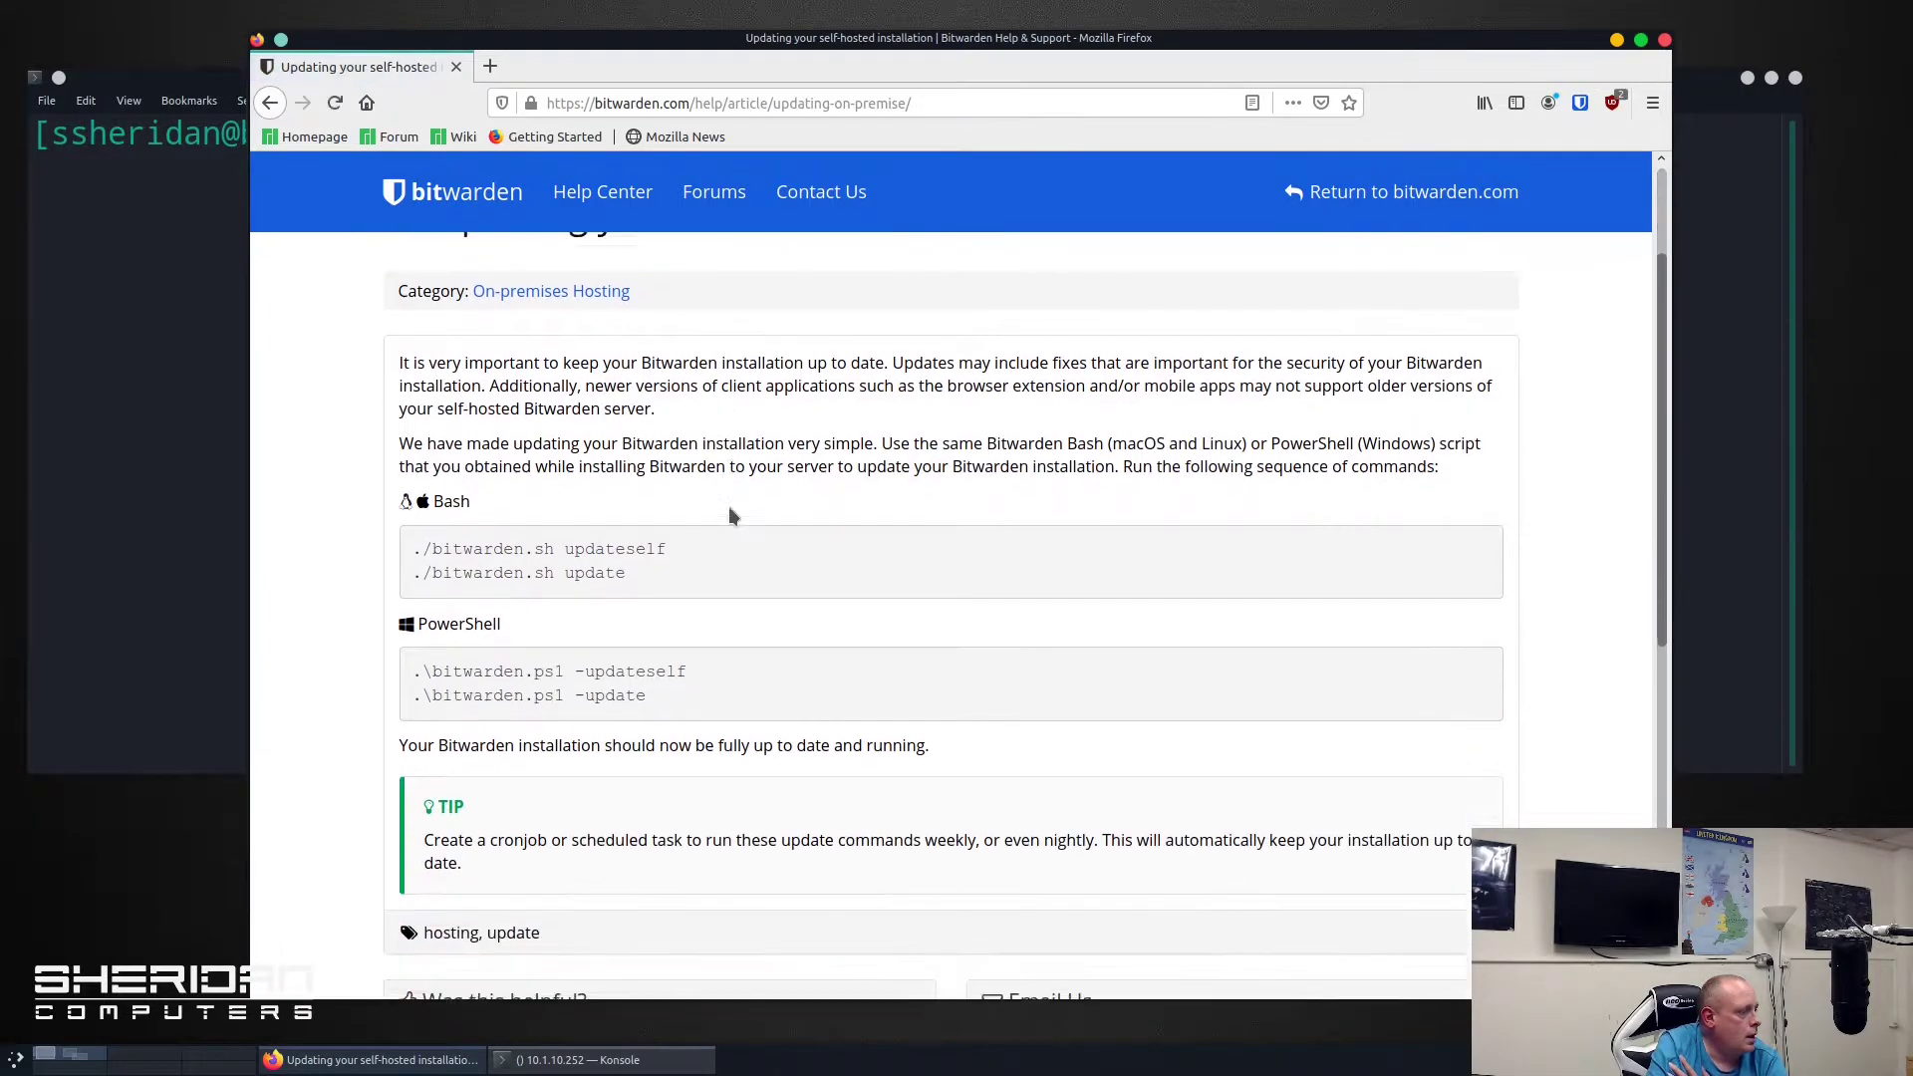
pyautogui.scroll(-3)
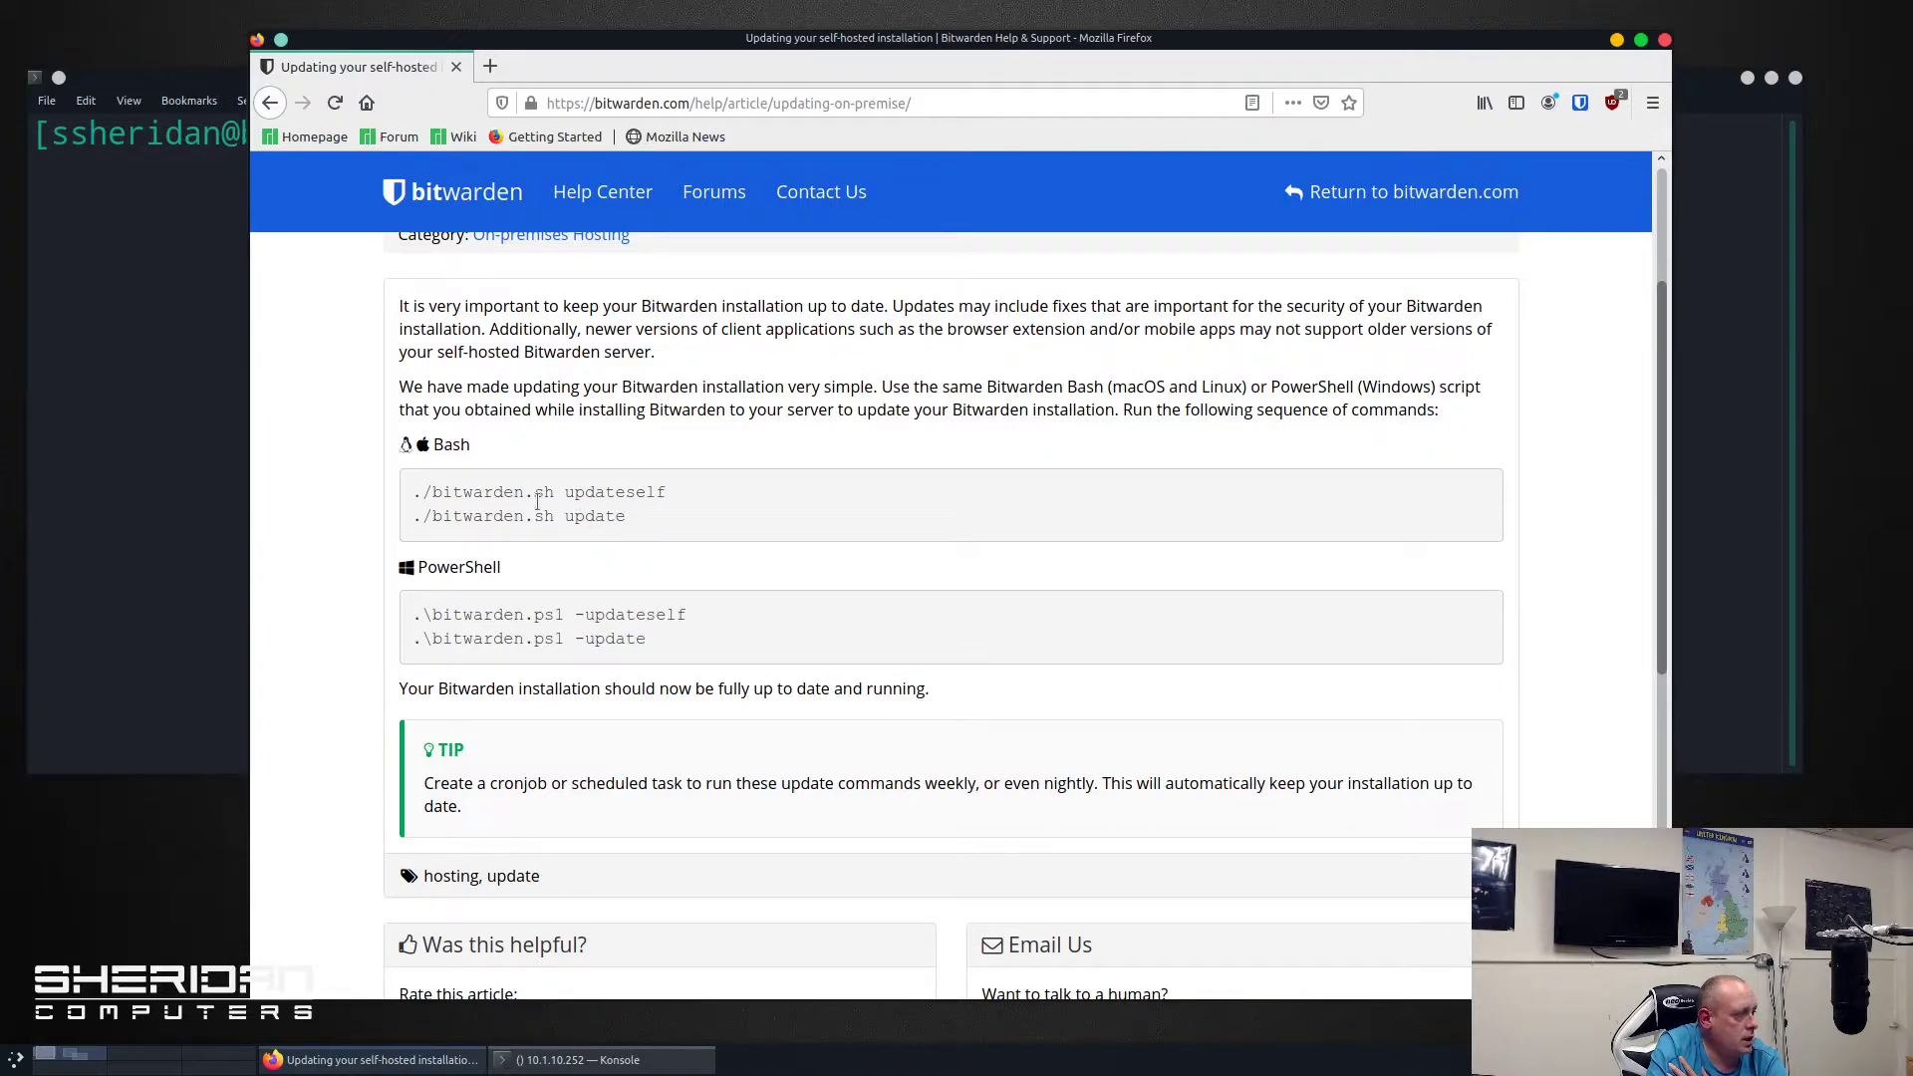
pyautogui.moveTo(701, 522)
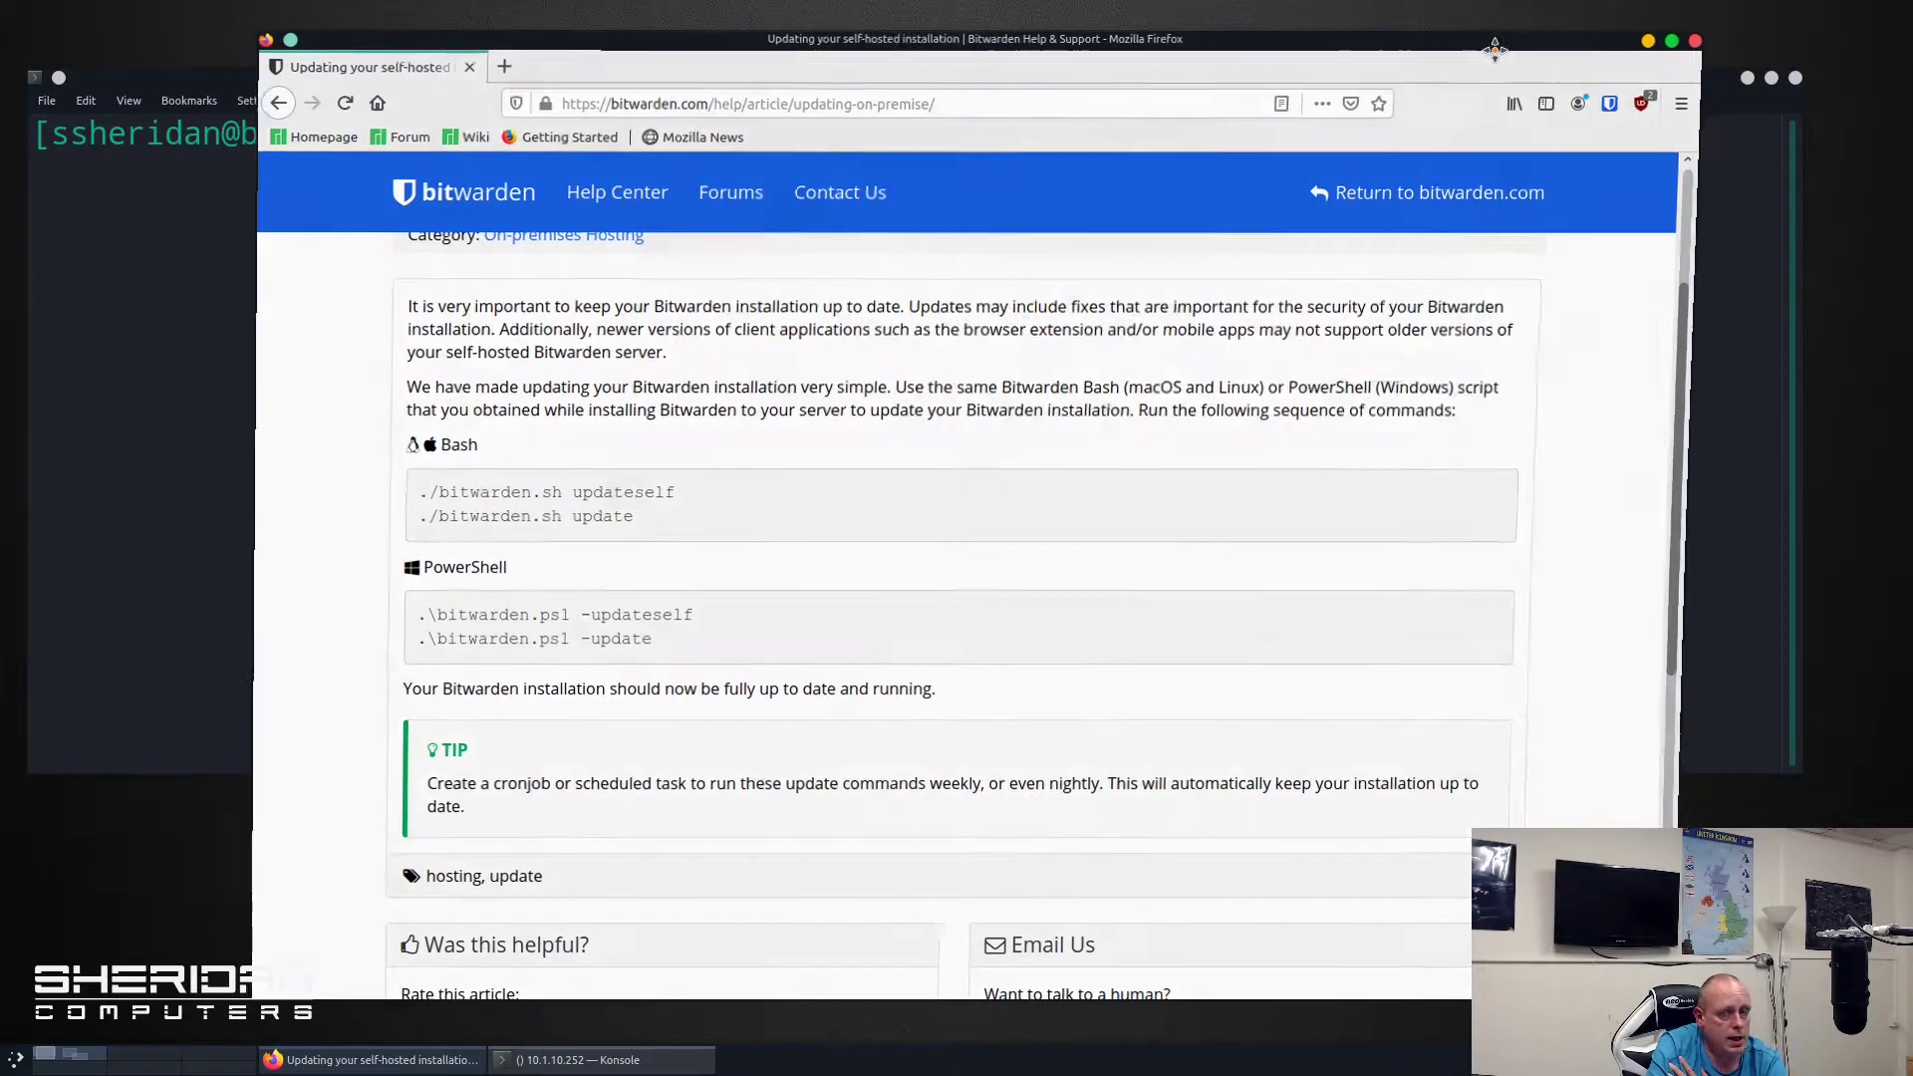
pyautogui.click(574, 1058)
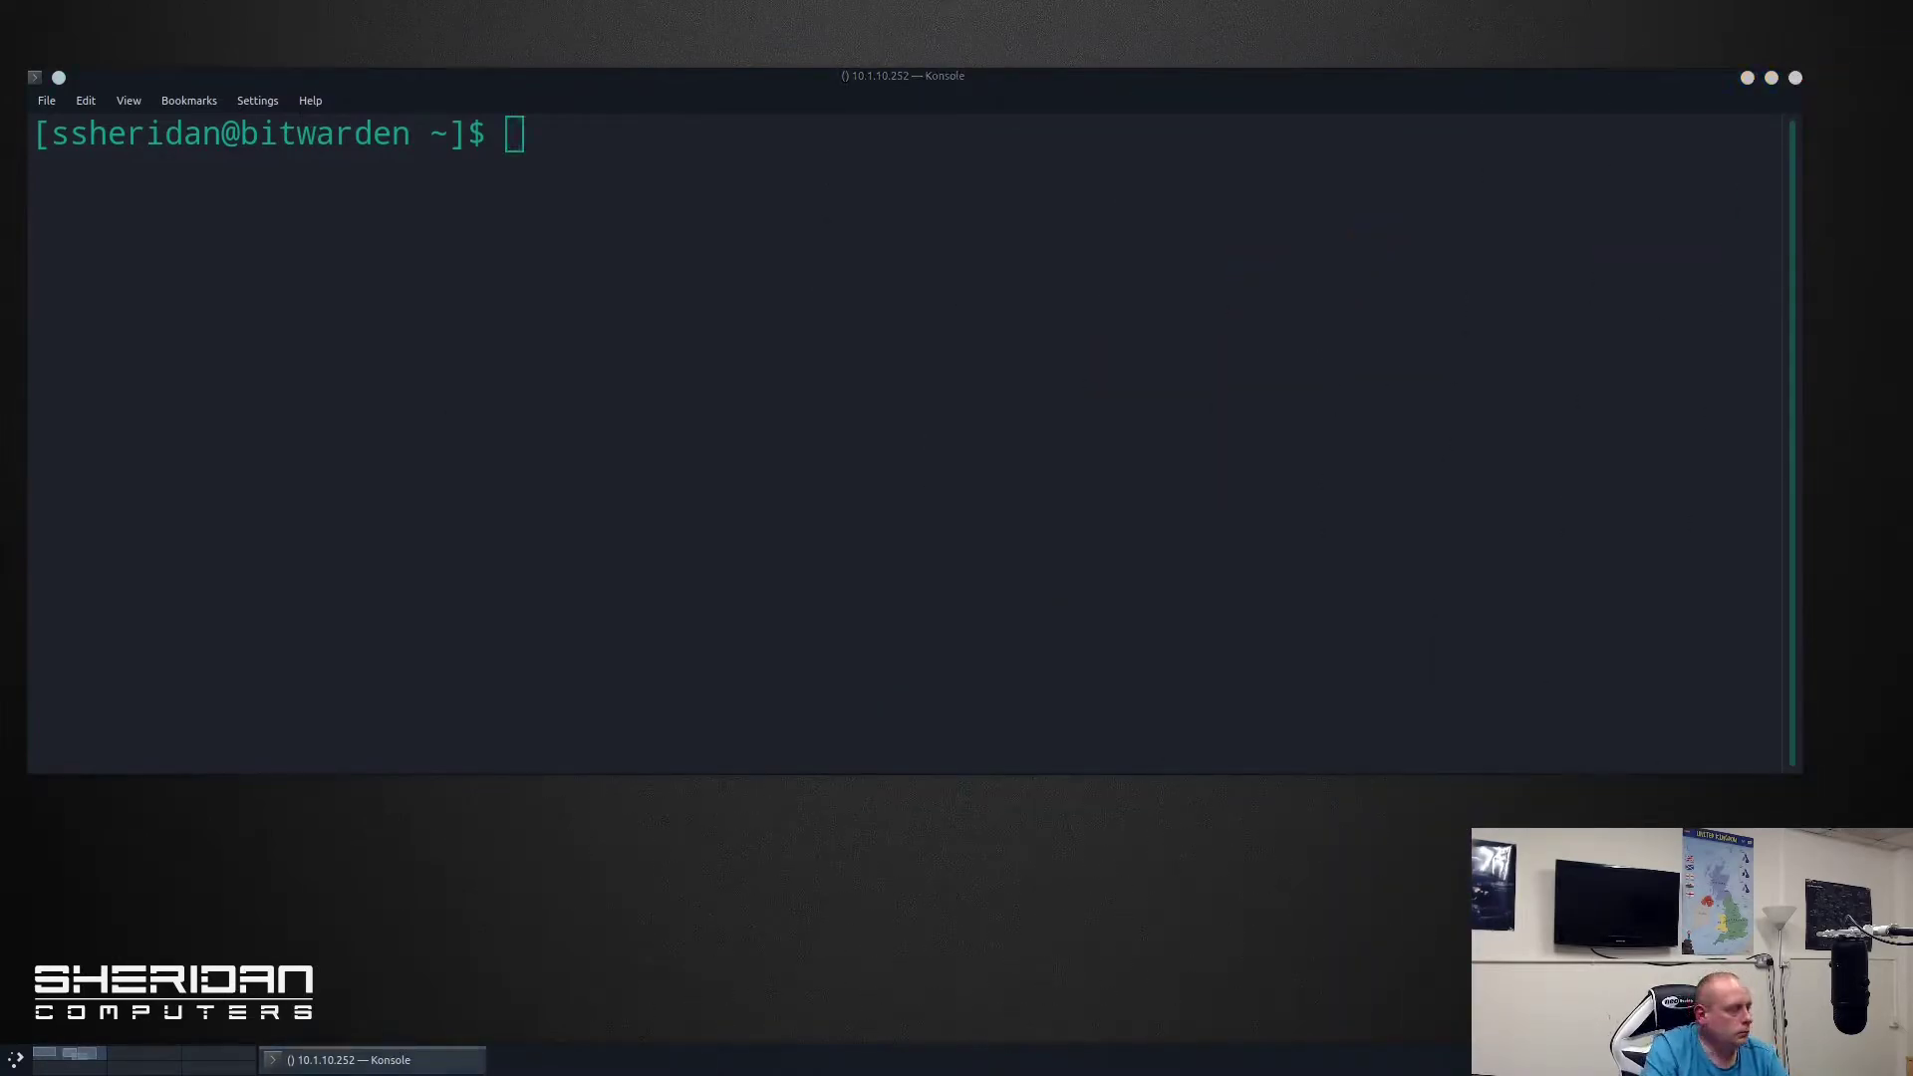
# Run ls to show bitwarden.sh and the bwdata folder in the home directory.
pyautogui.write('ls')
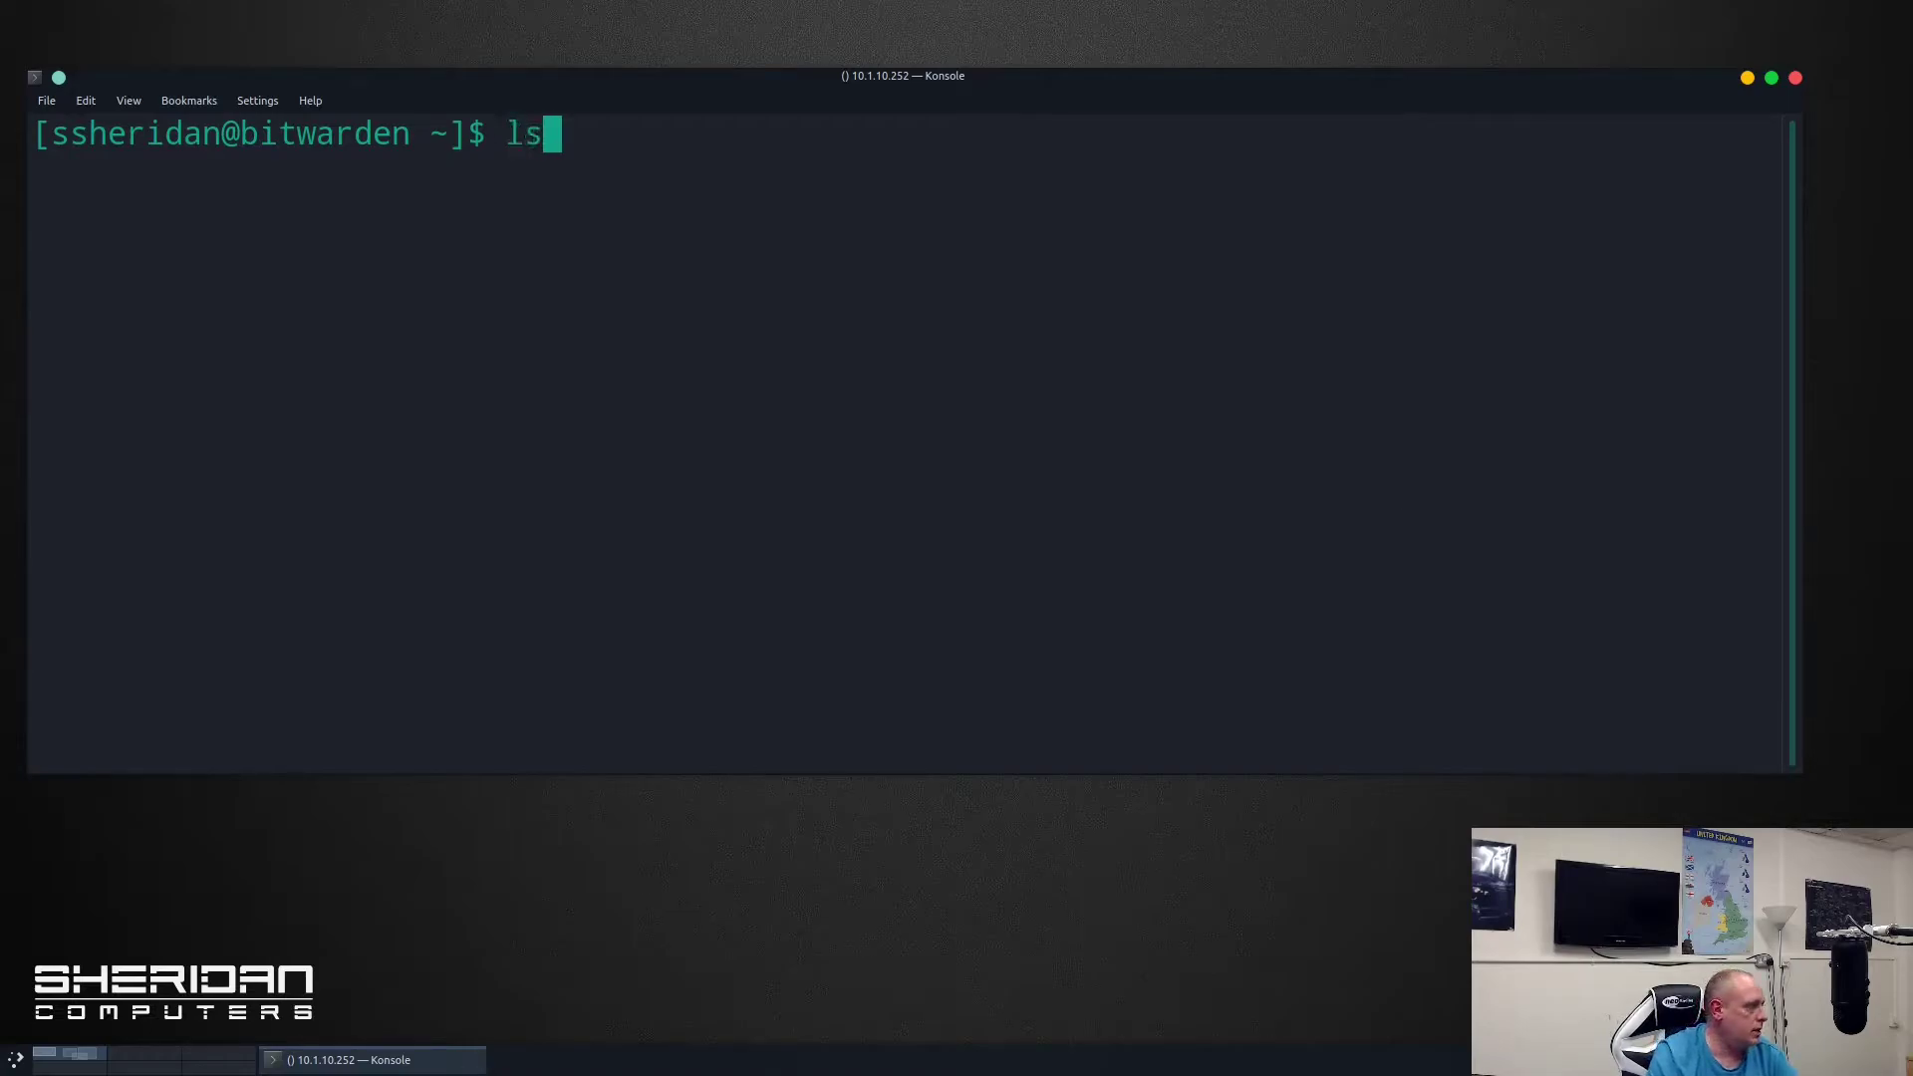
pyautogui.press('Return')
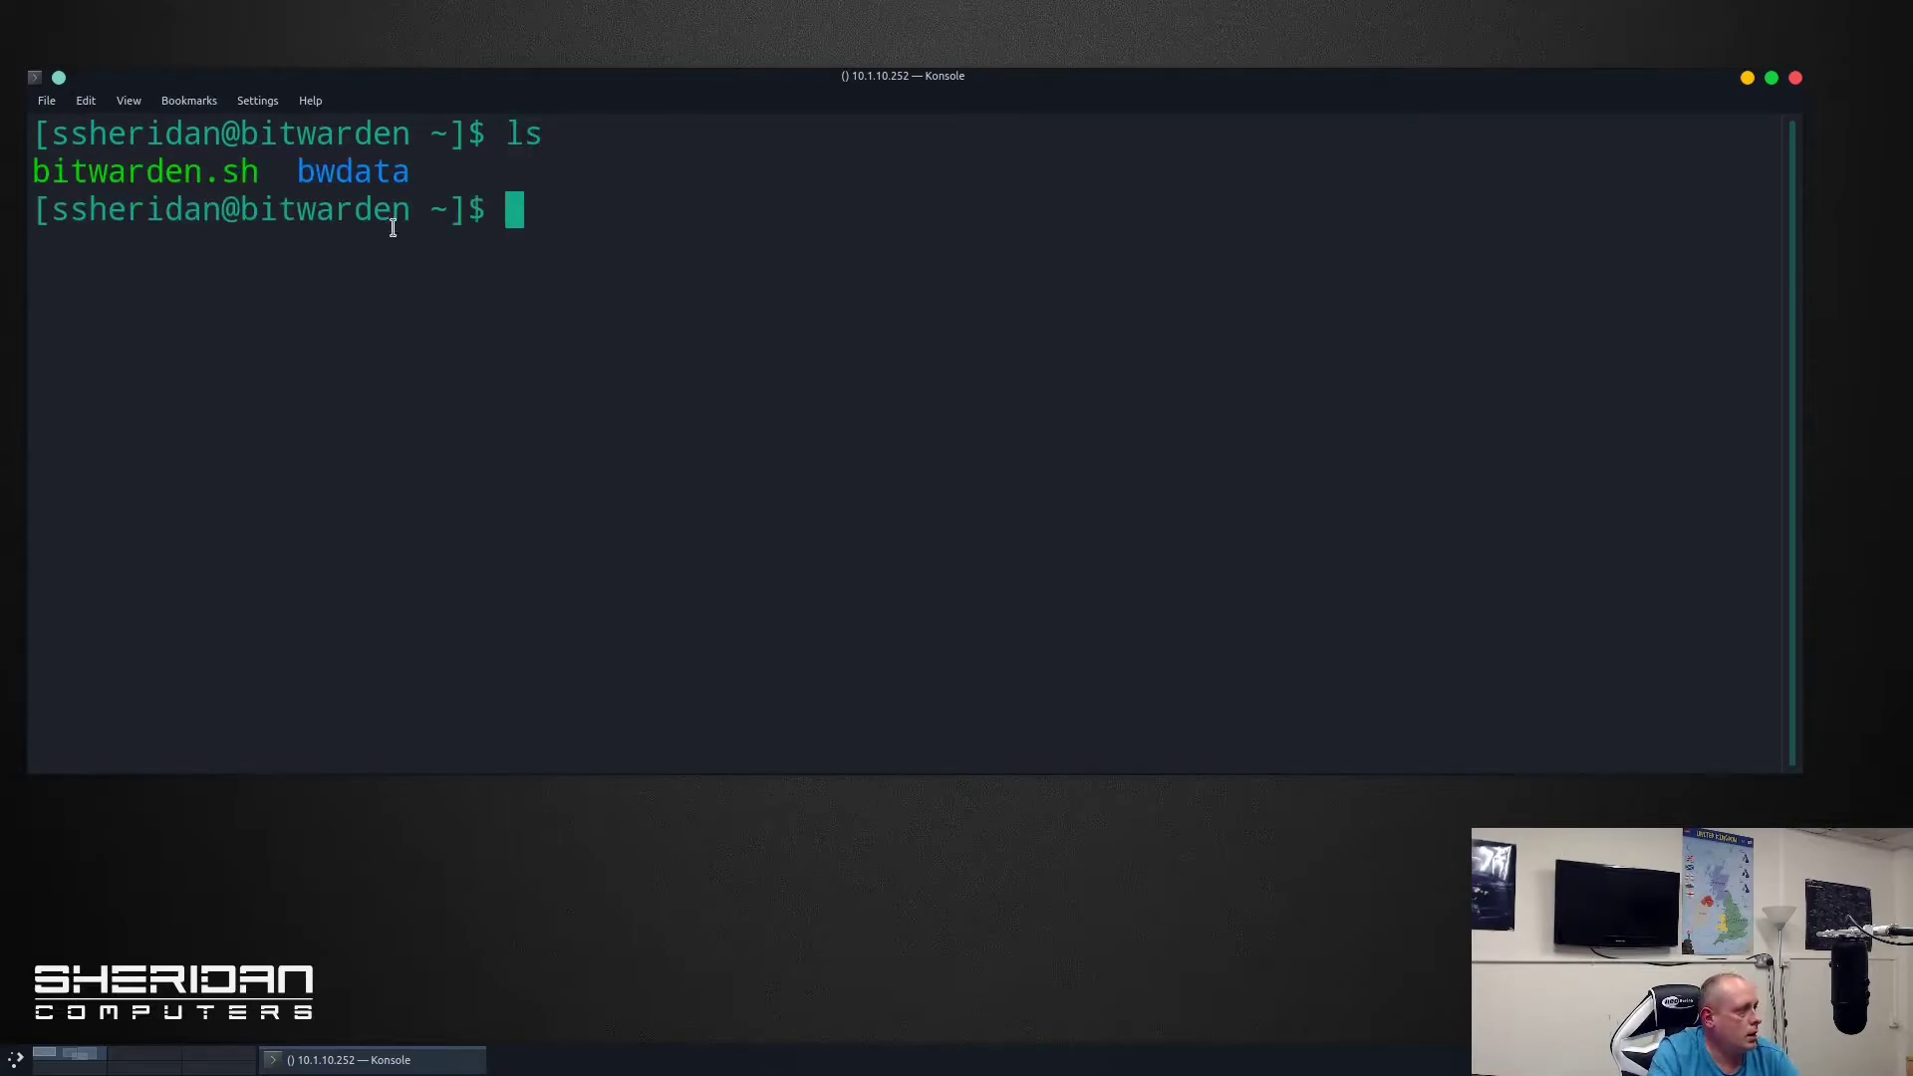
pyautogui.moveTo(351, 182)
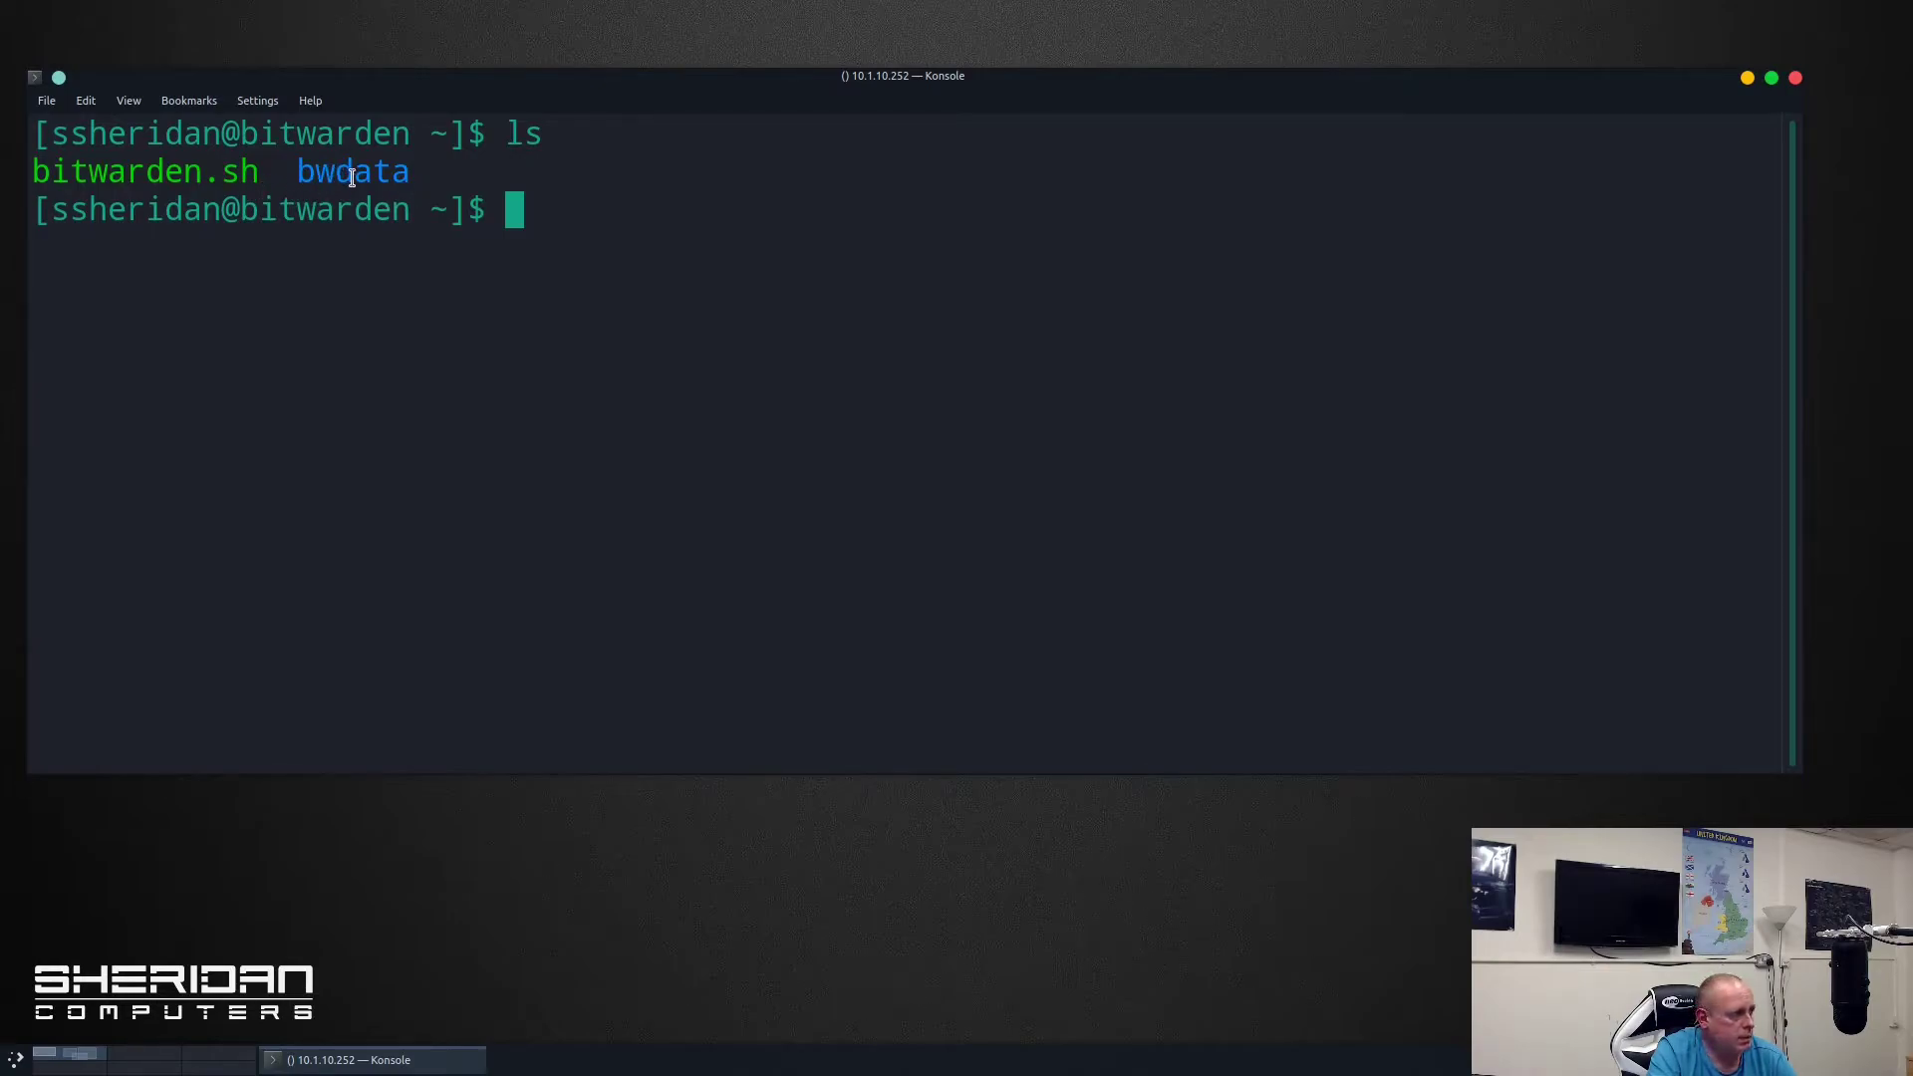
pyautogui.moveTo(482, 351)
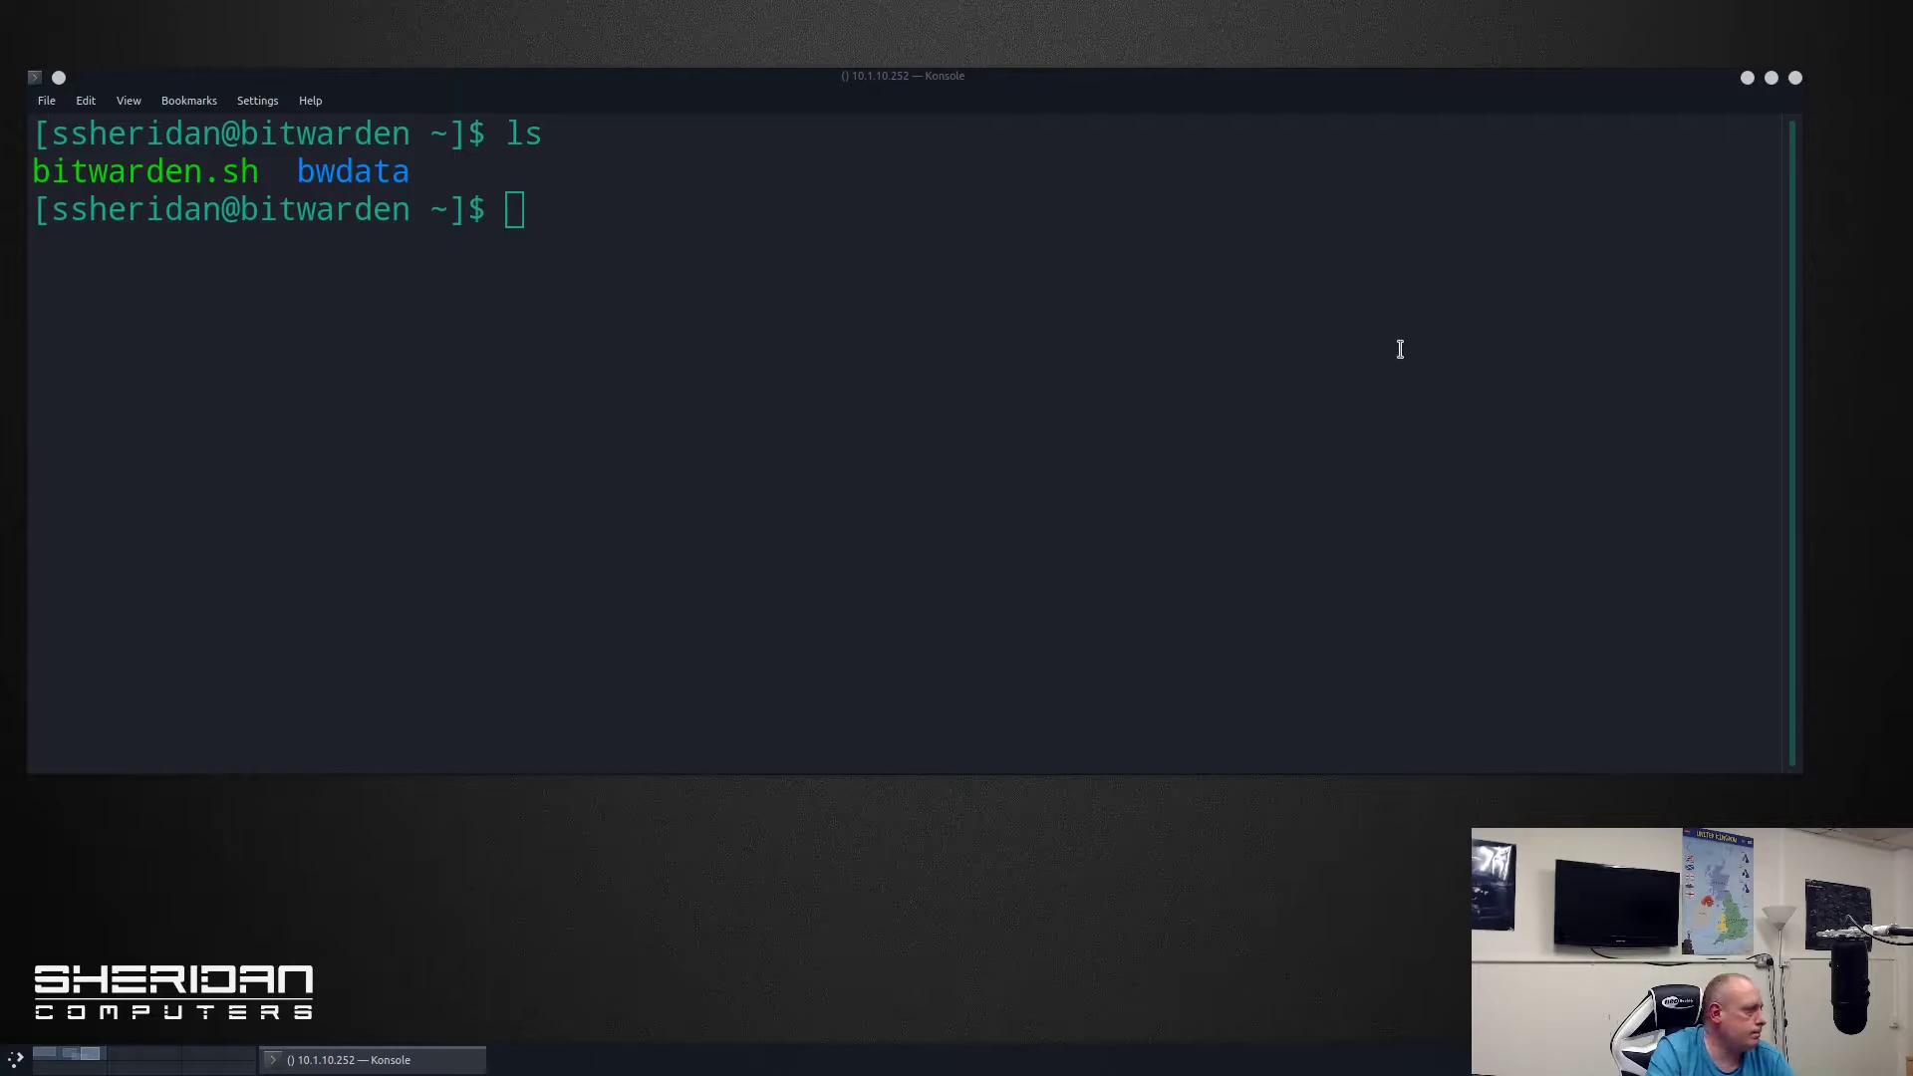
# Run ./bitwarden.sh updateself so the script reports 'Updated self.'.
pyautogui.write('./bit')
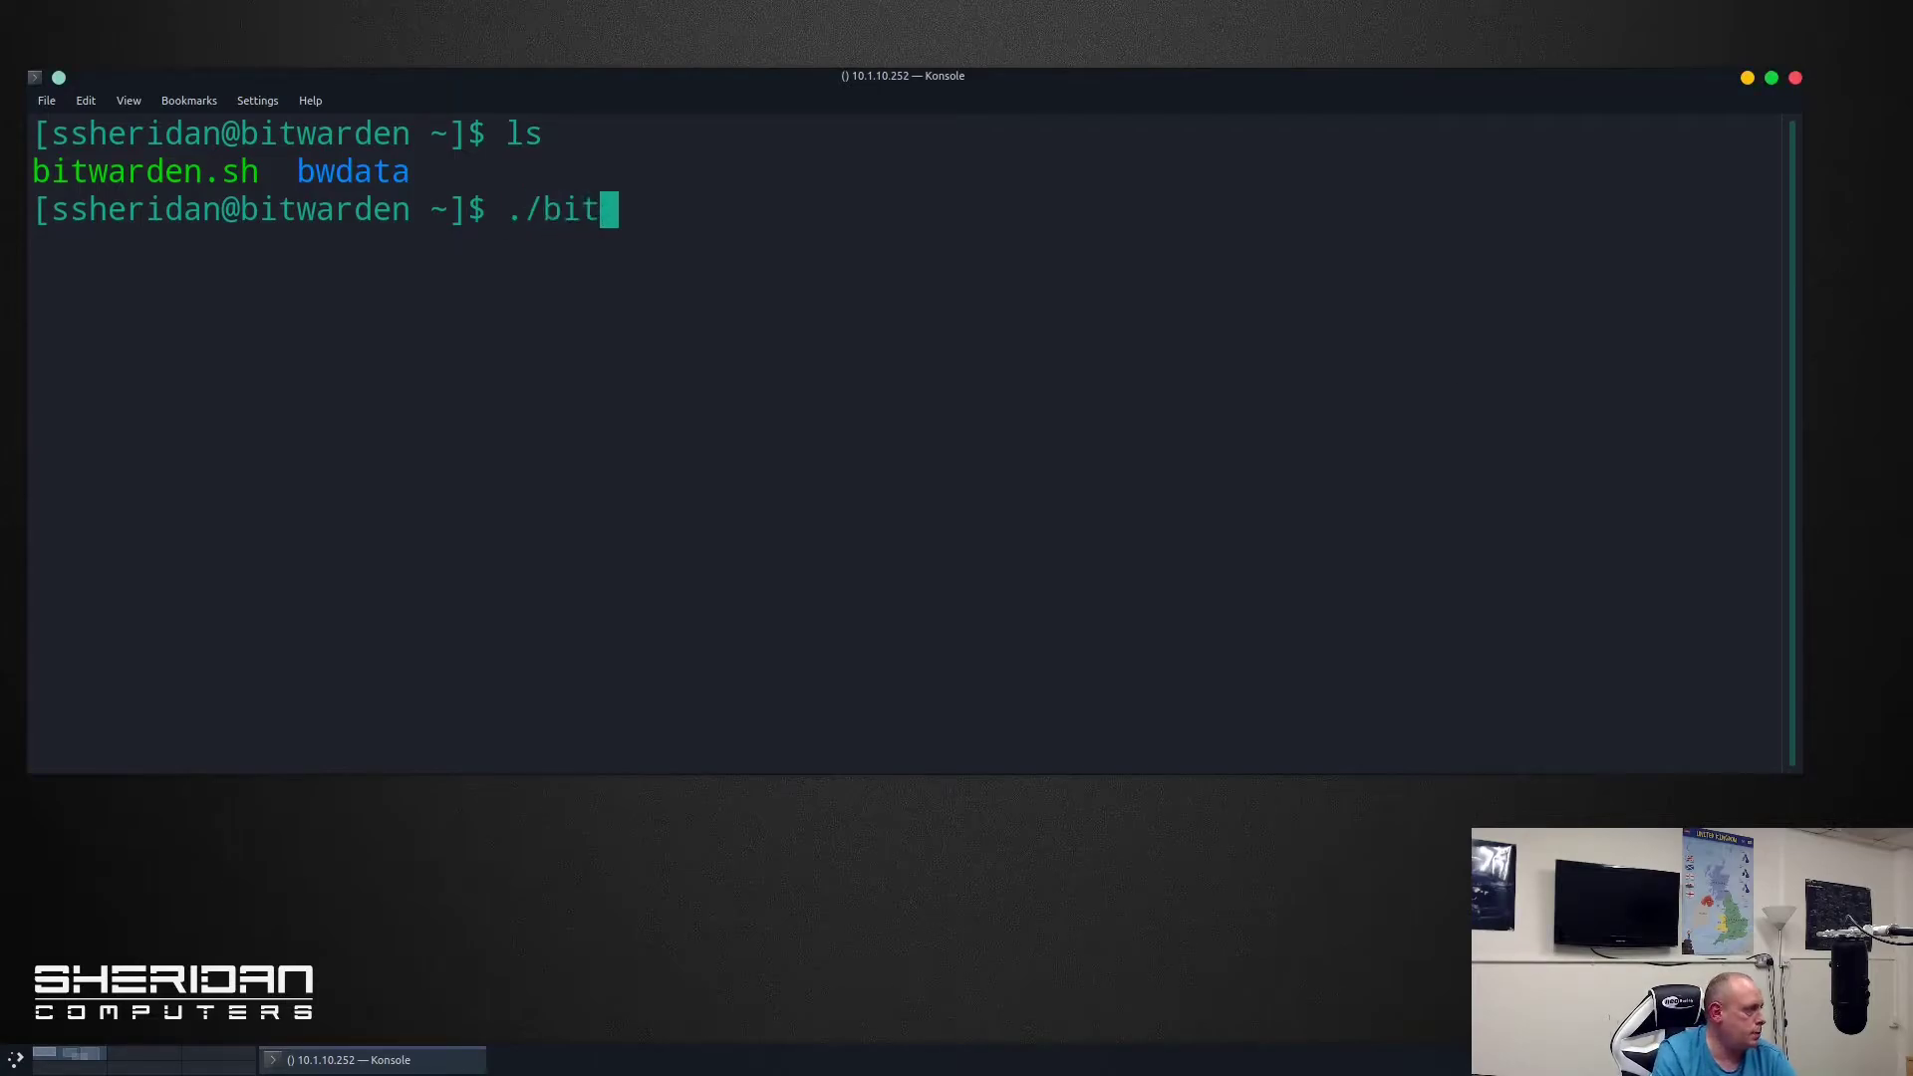
pyautogui.press('Tab')
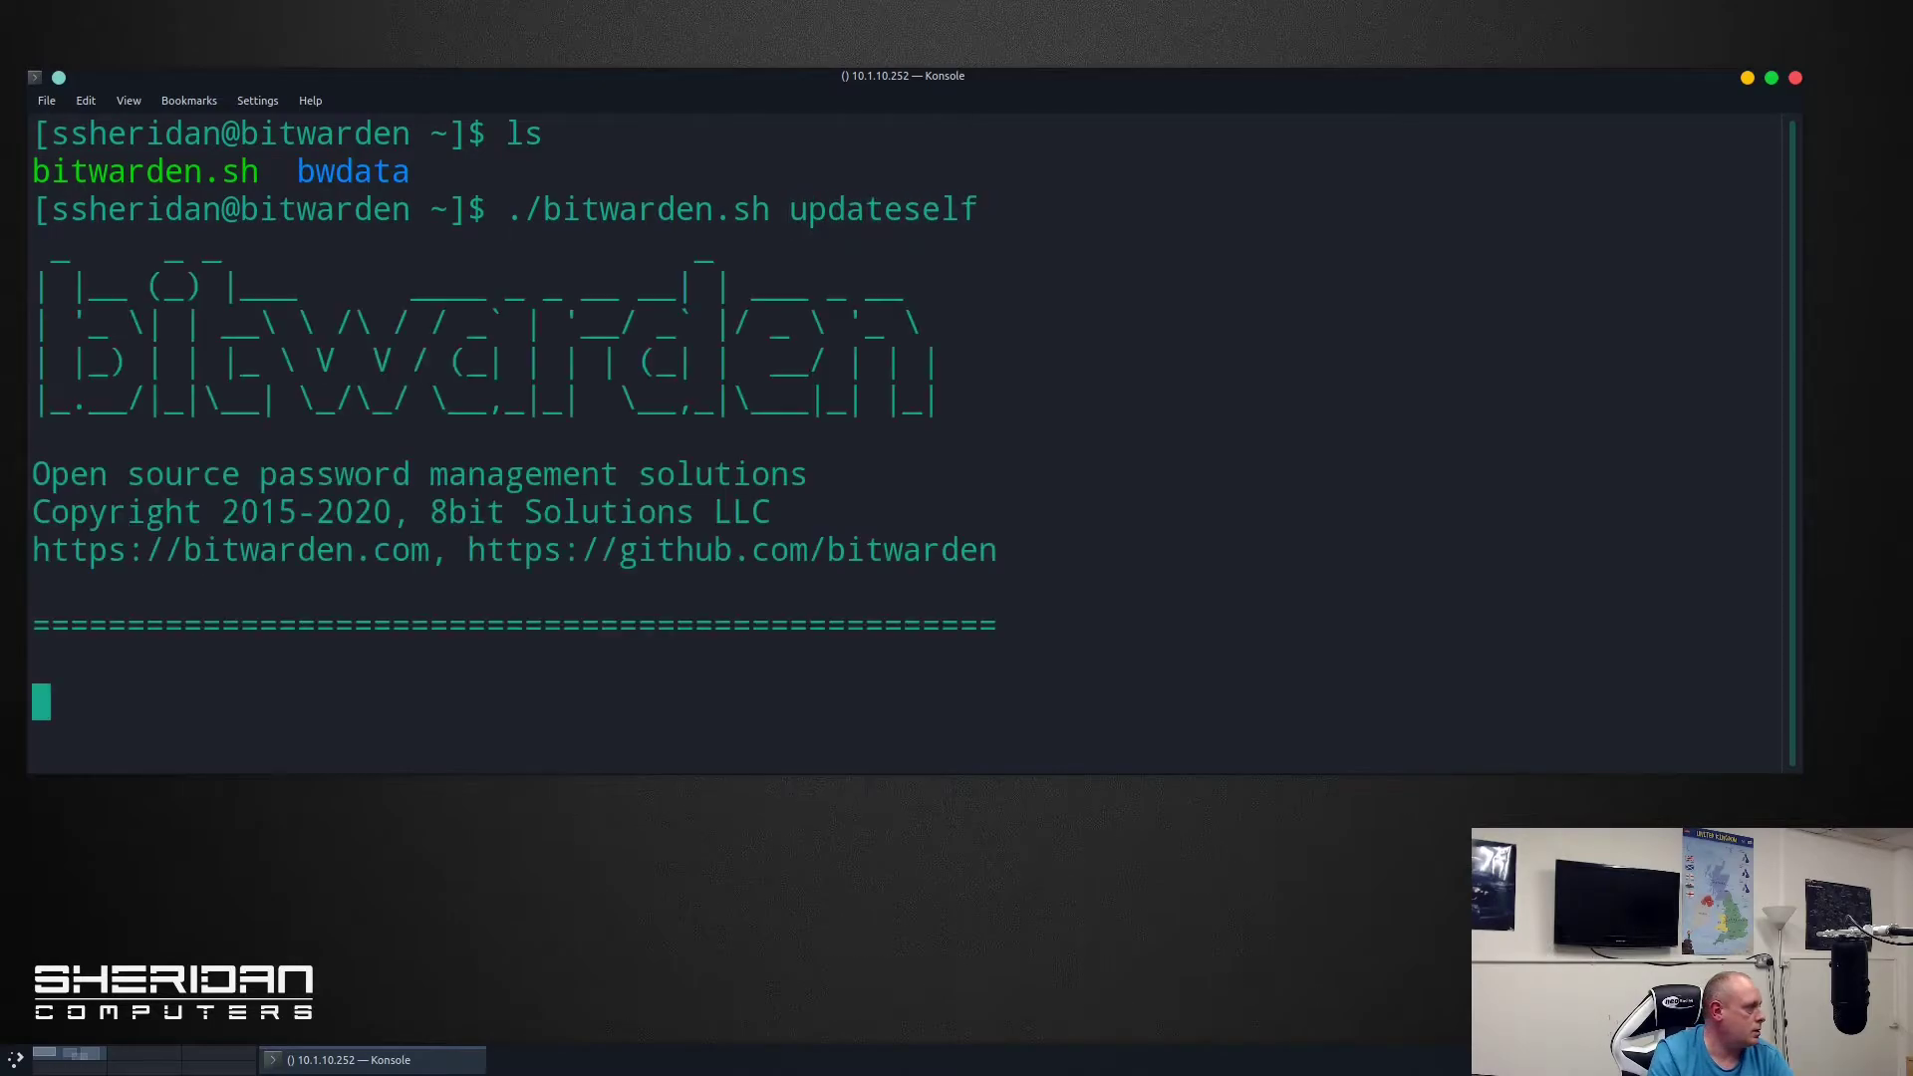
pyautogui.press('Return')
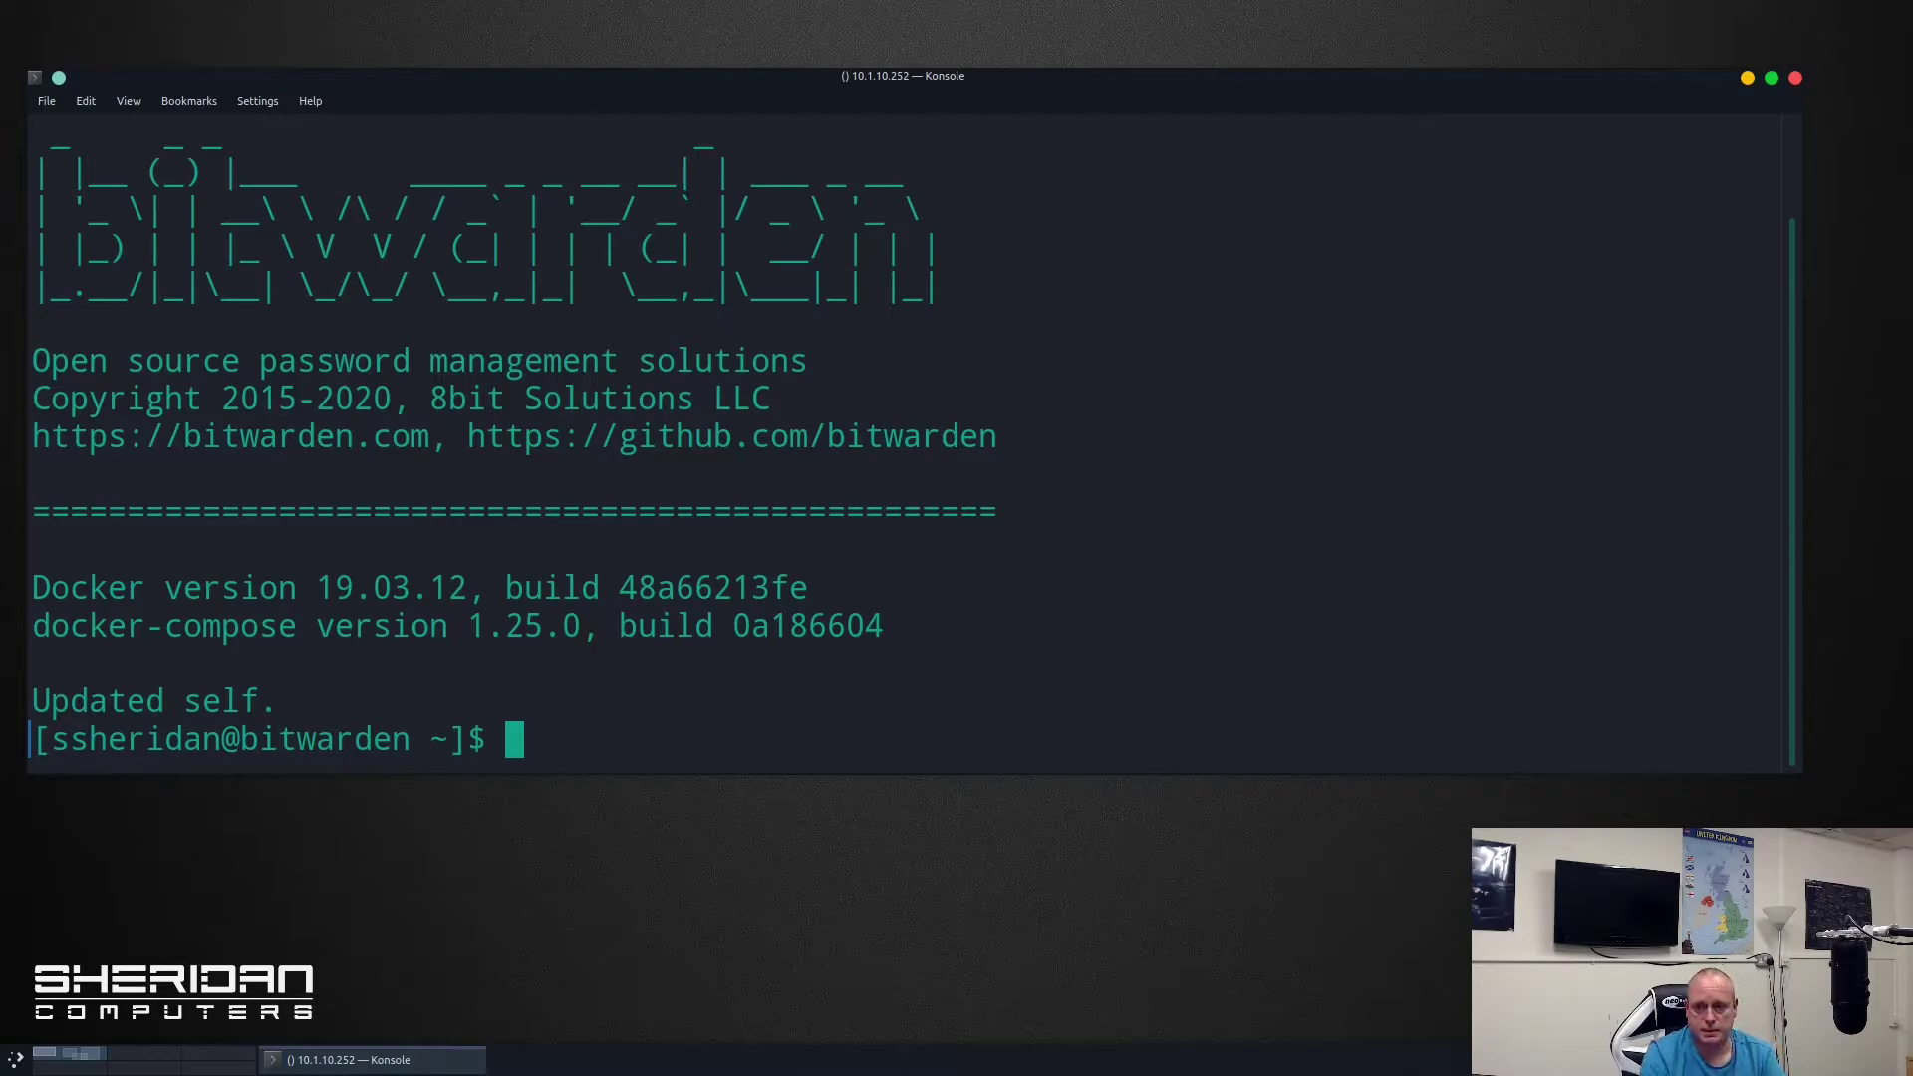
# Run ./bitwarden.sh update, ending with database migration successful and update complete.
pyautogui.write('./bitwarden.sh updateself')
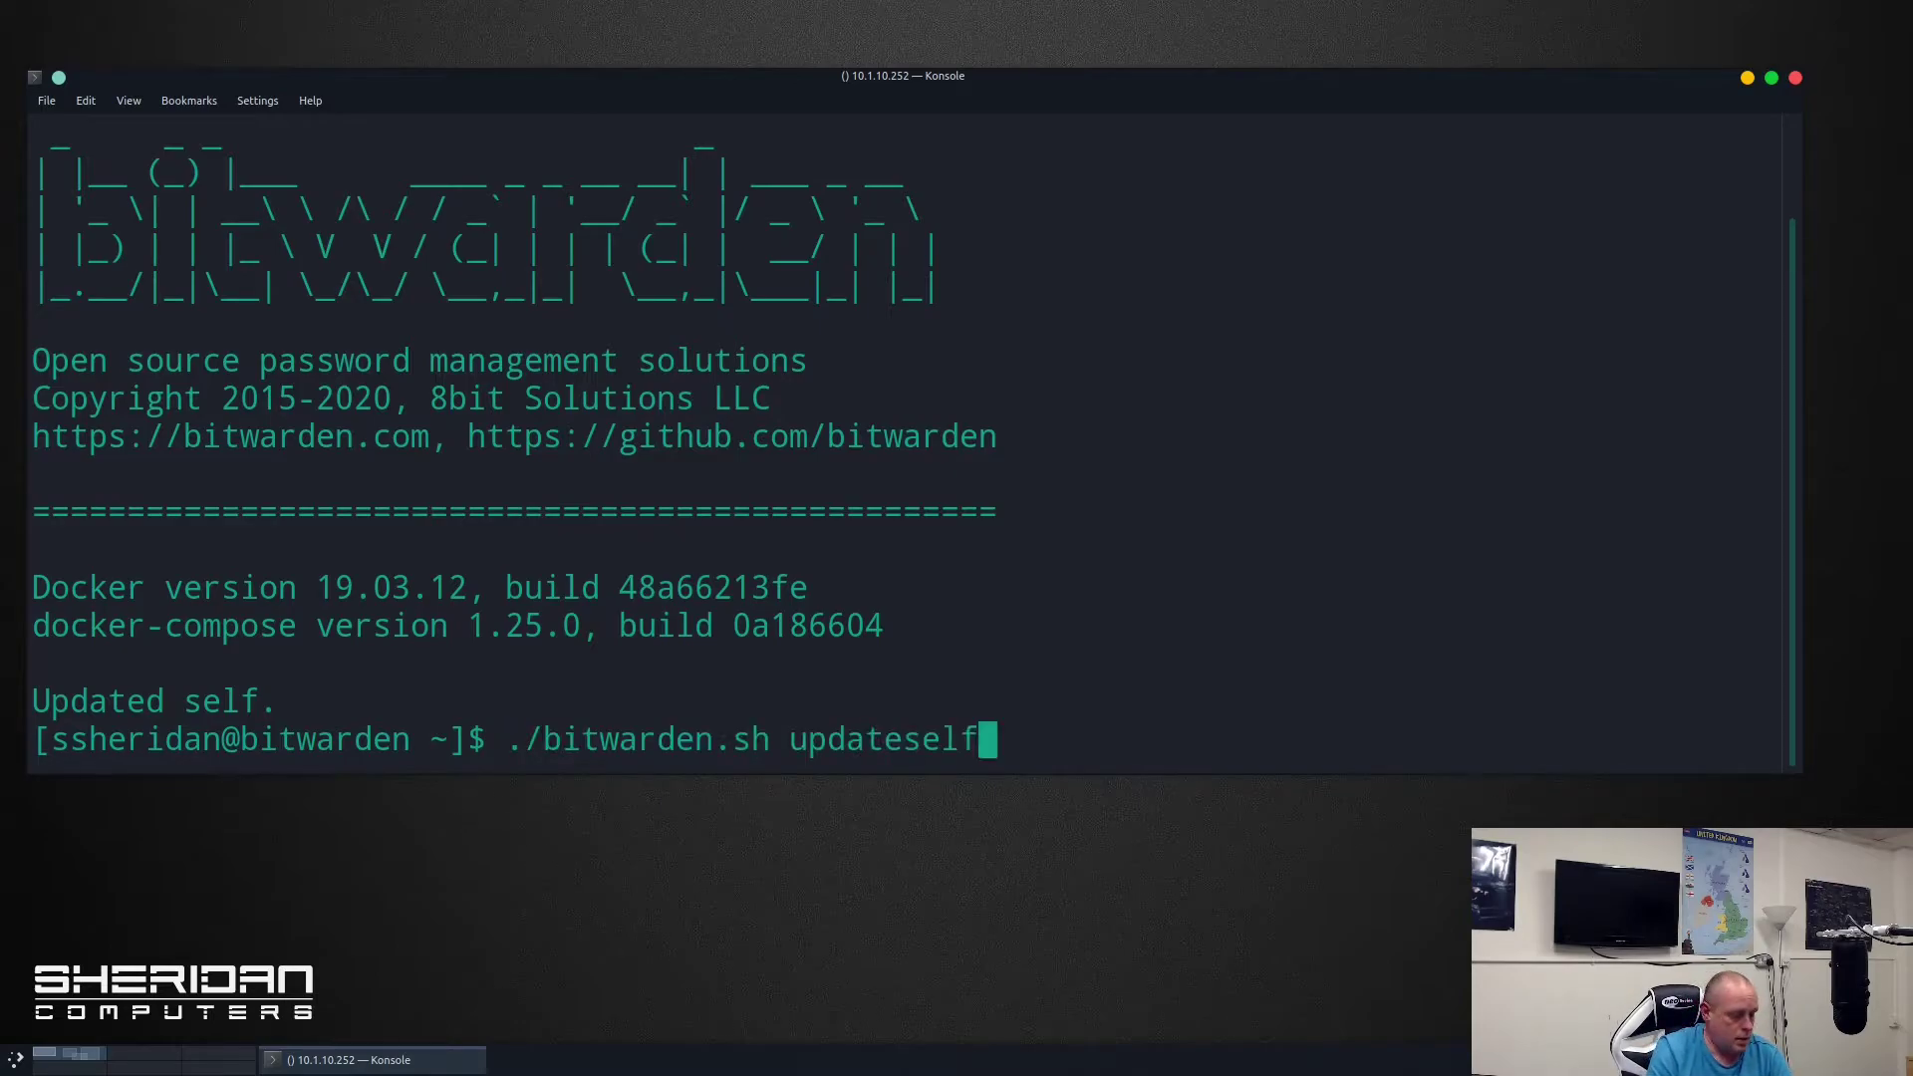
pyautogui.press('BackSpace')
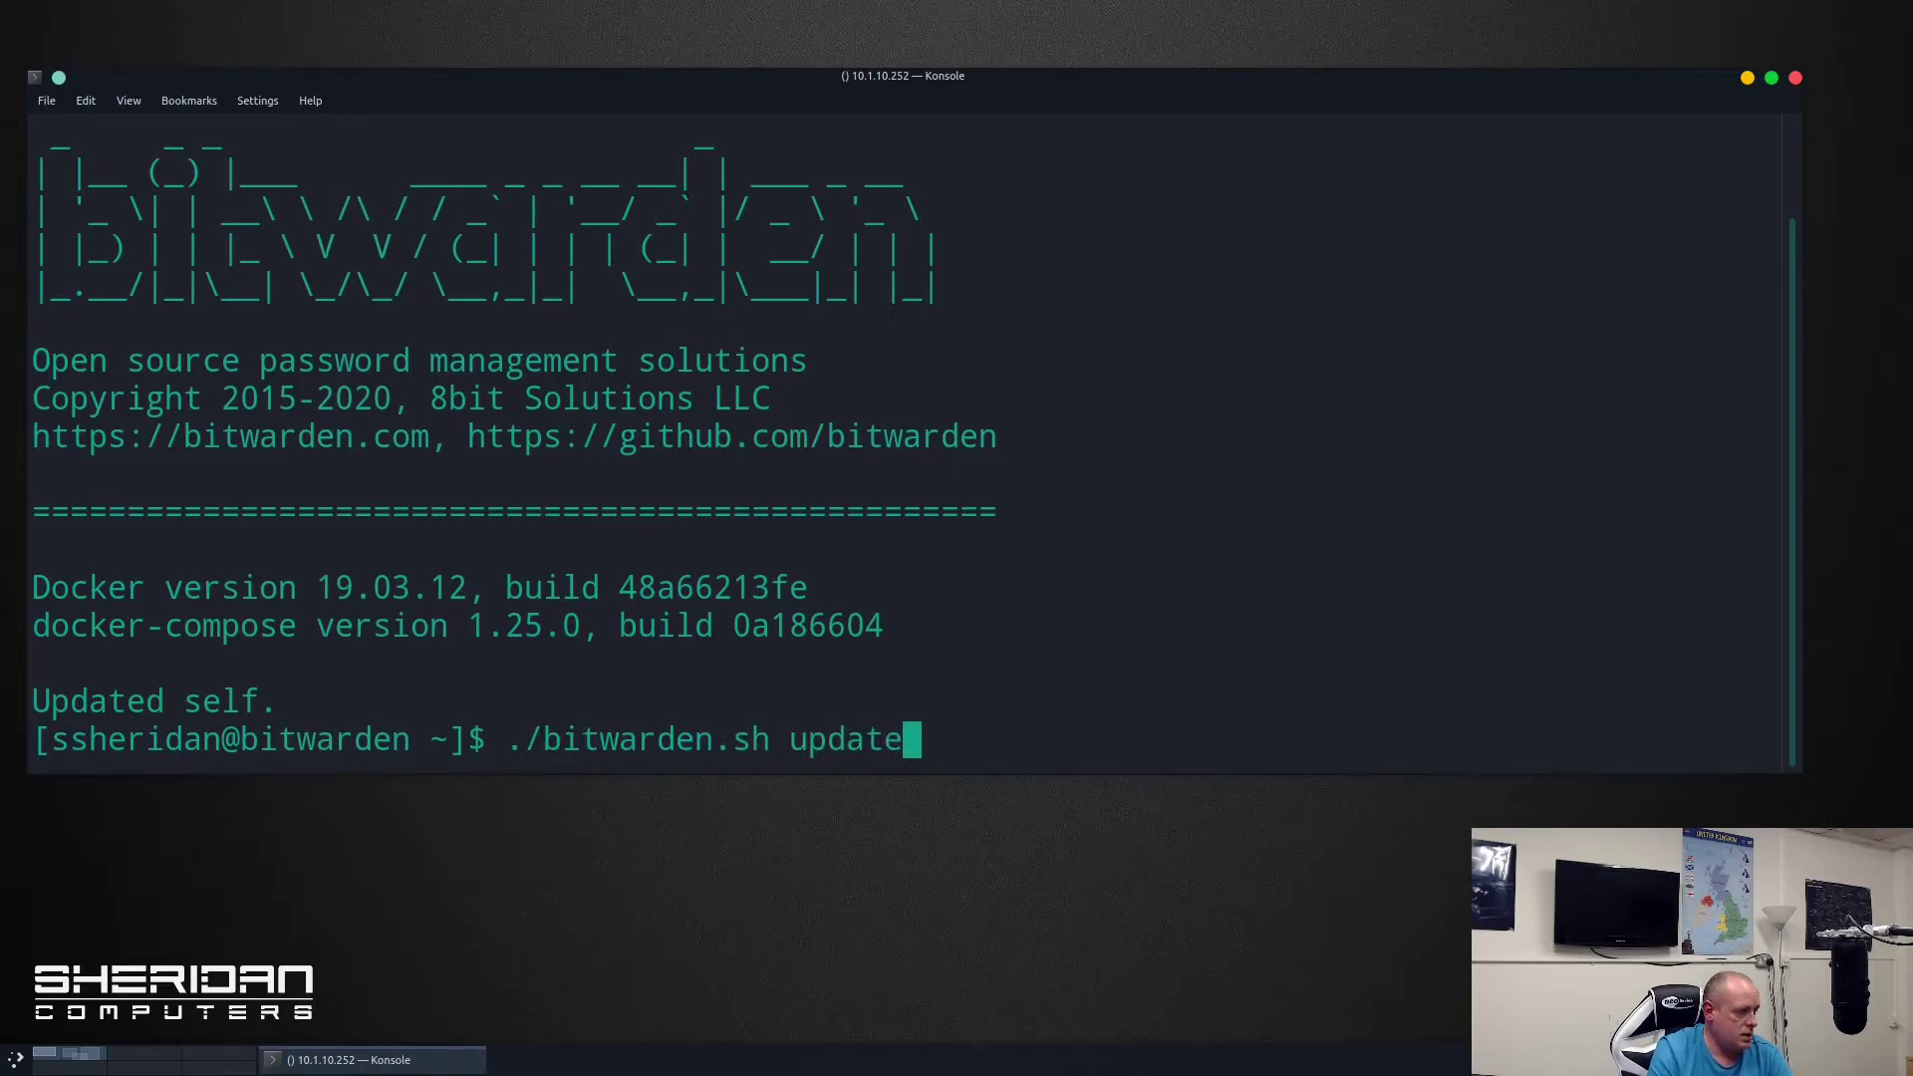
pyautogui.press('Return')
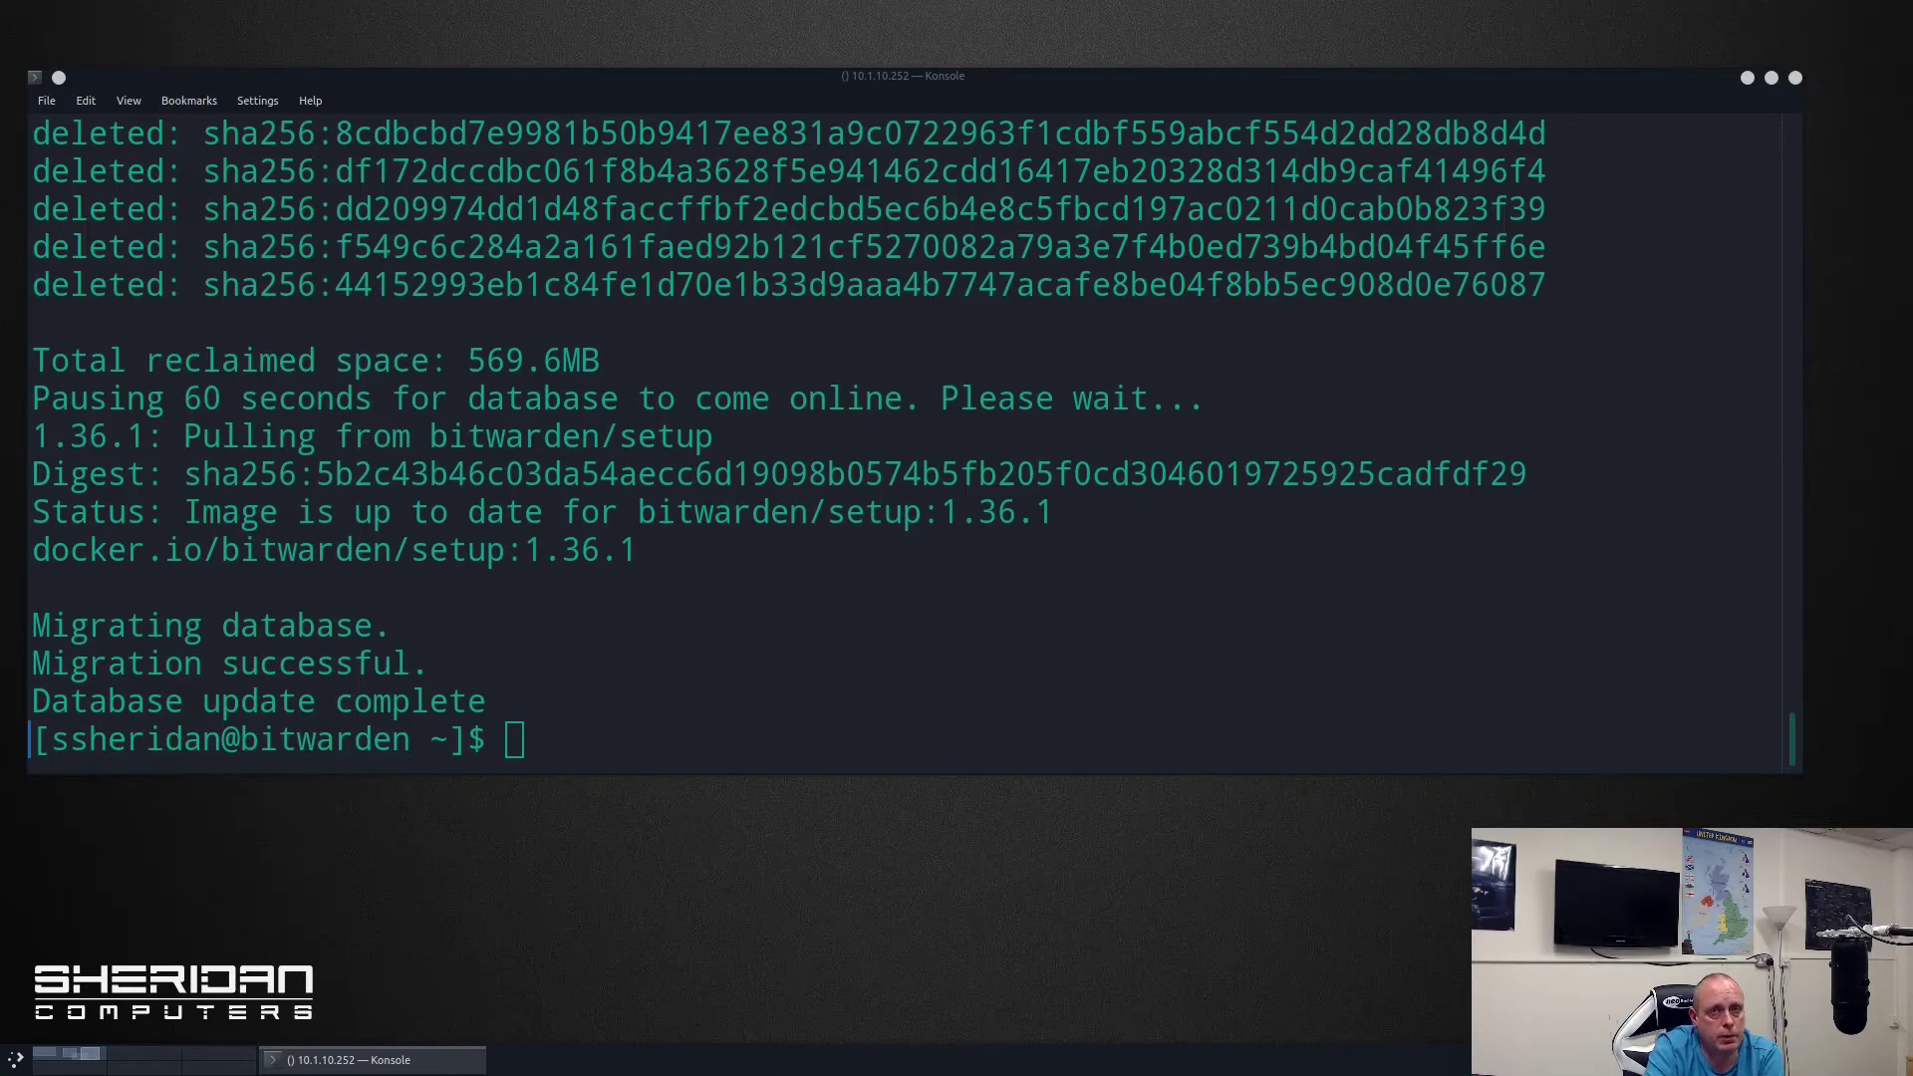
pyautogui.click(372, 1058)
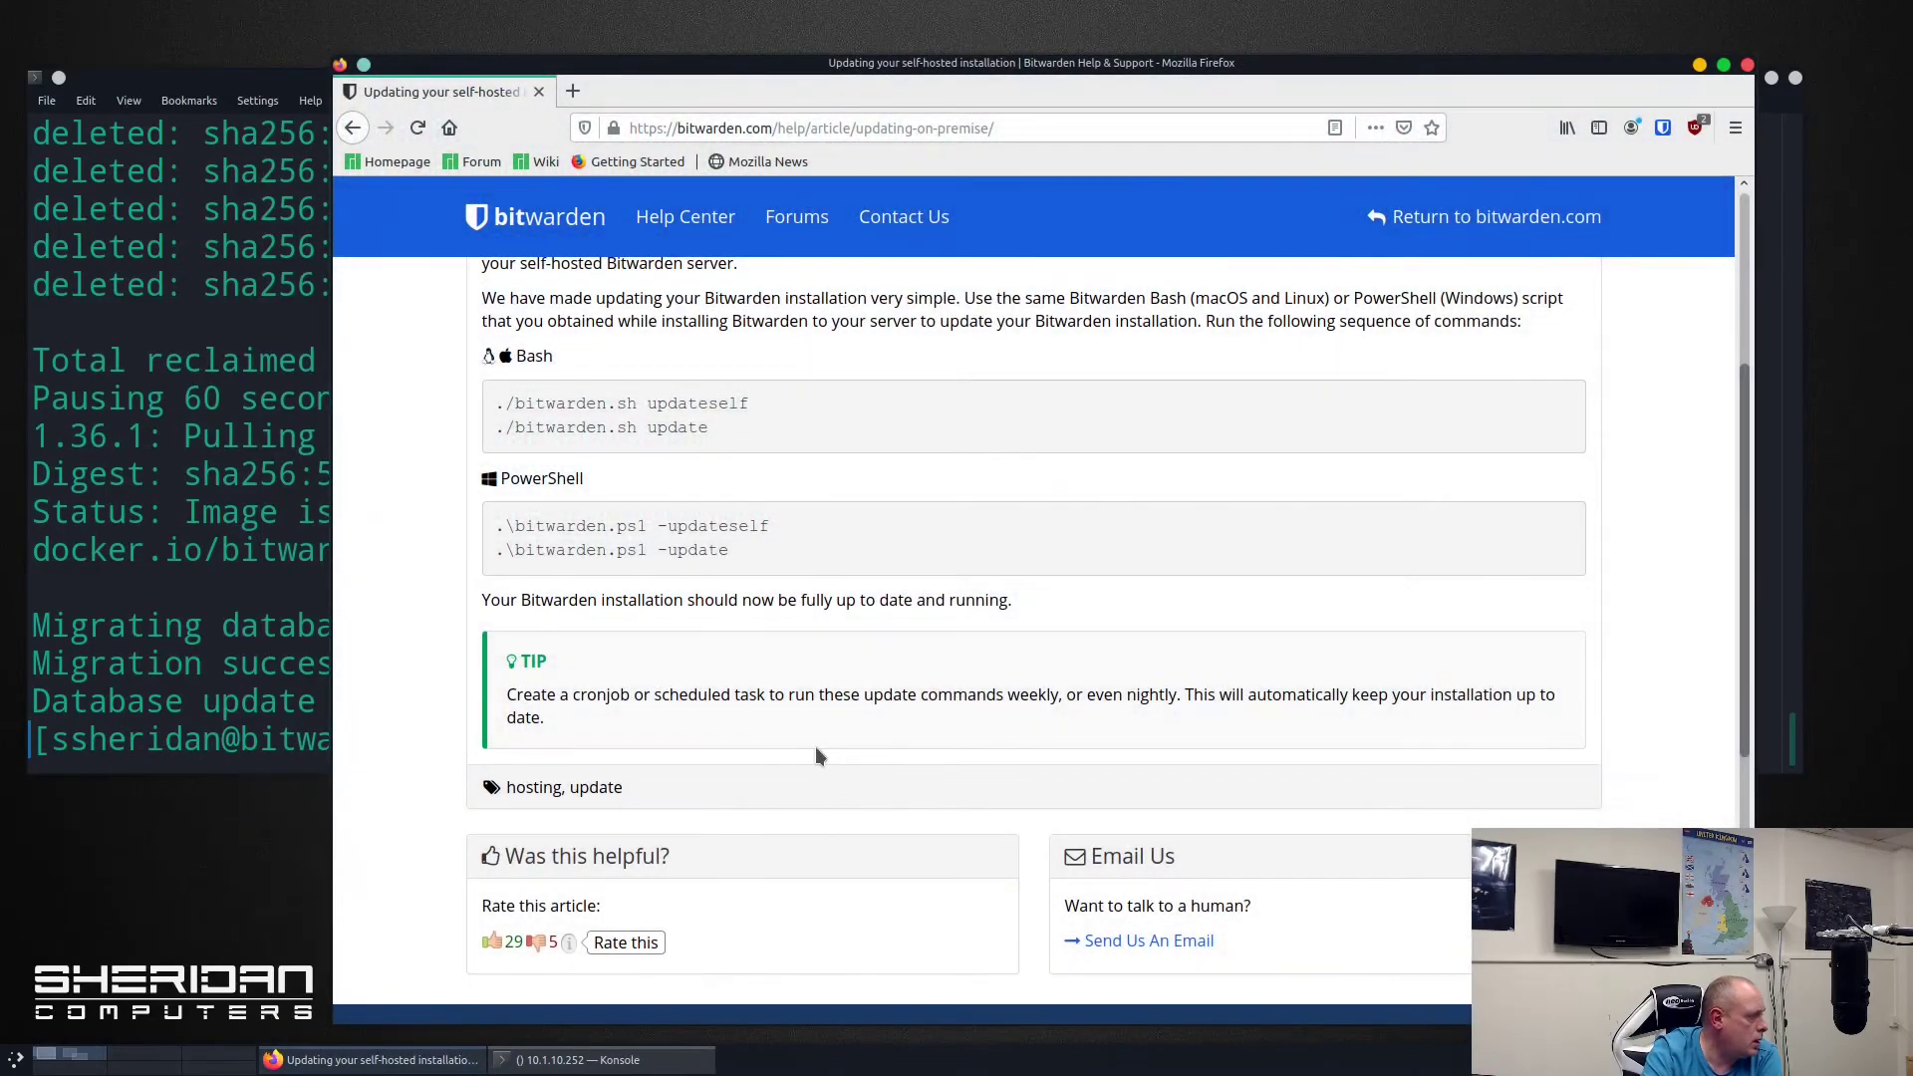
pyautogui.moveTo(823, 719)
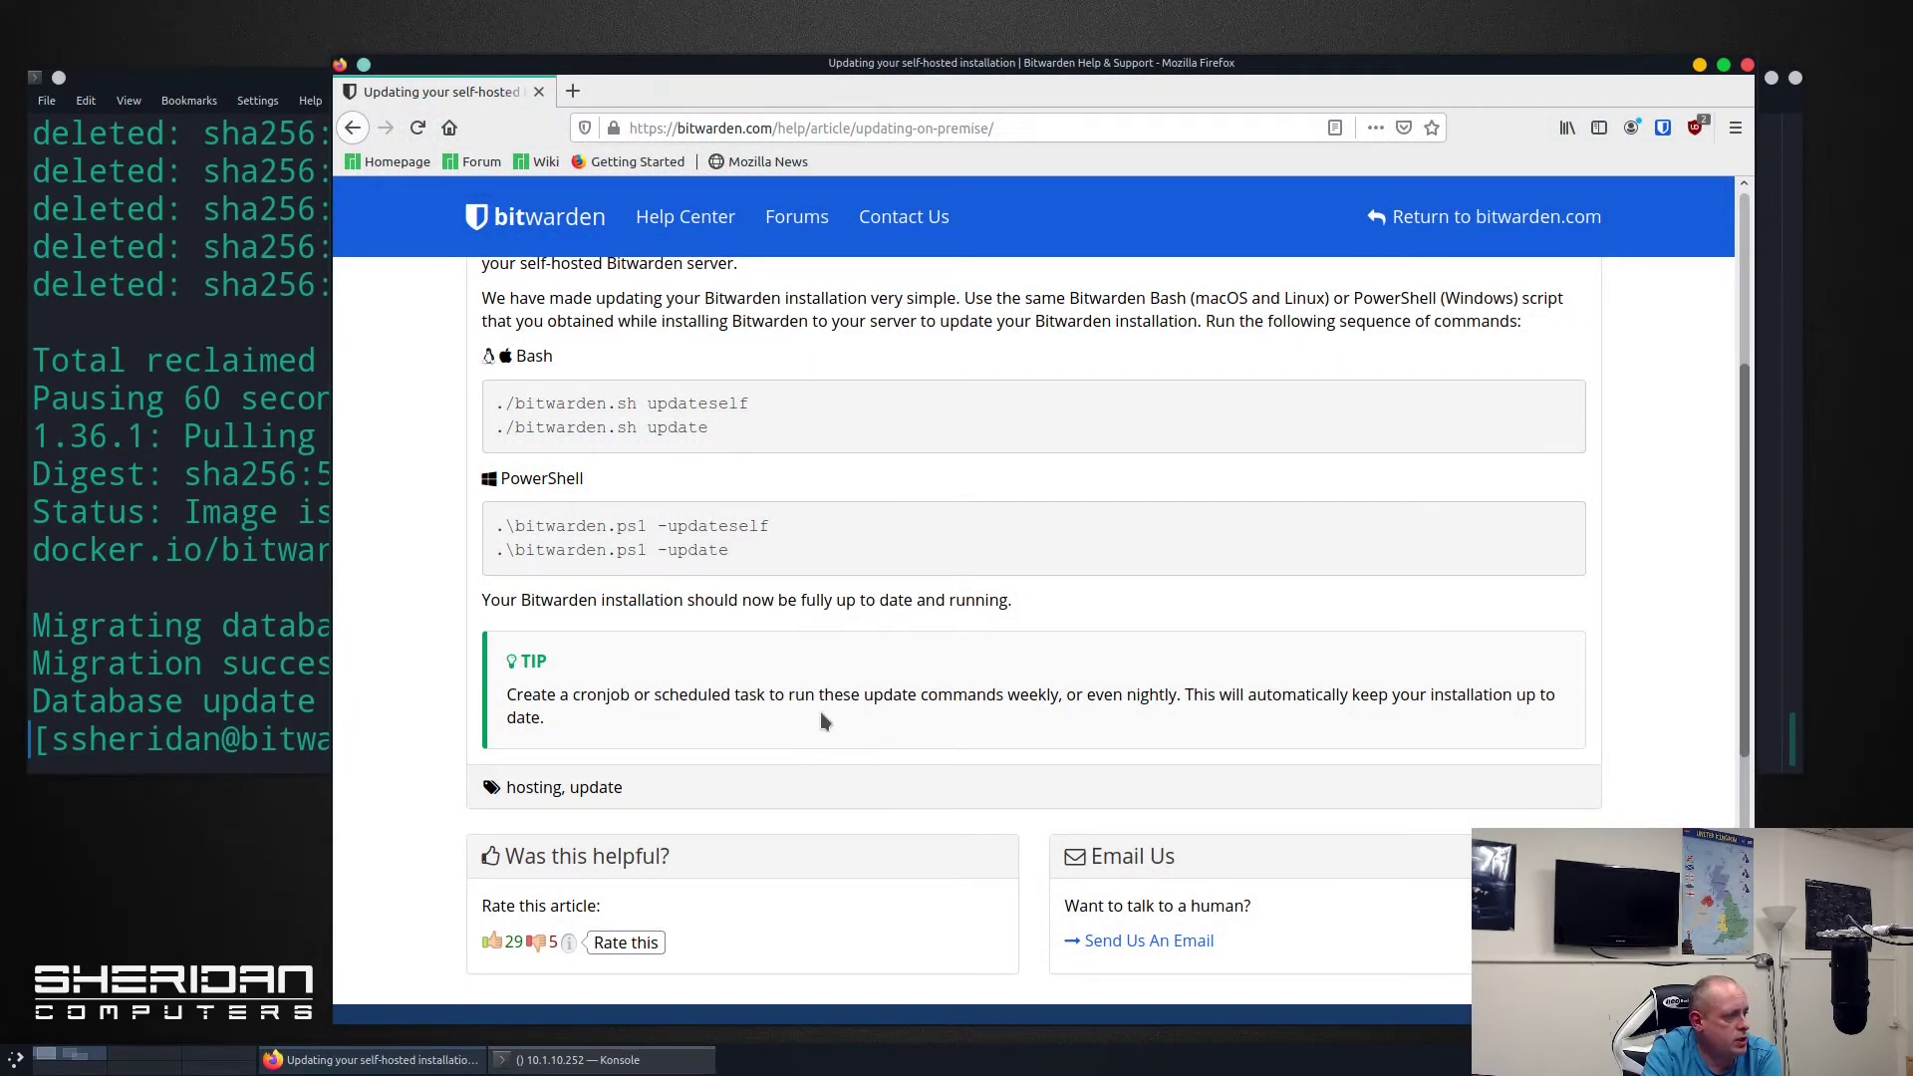
pyautogui.moveTo(1166, 713)
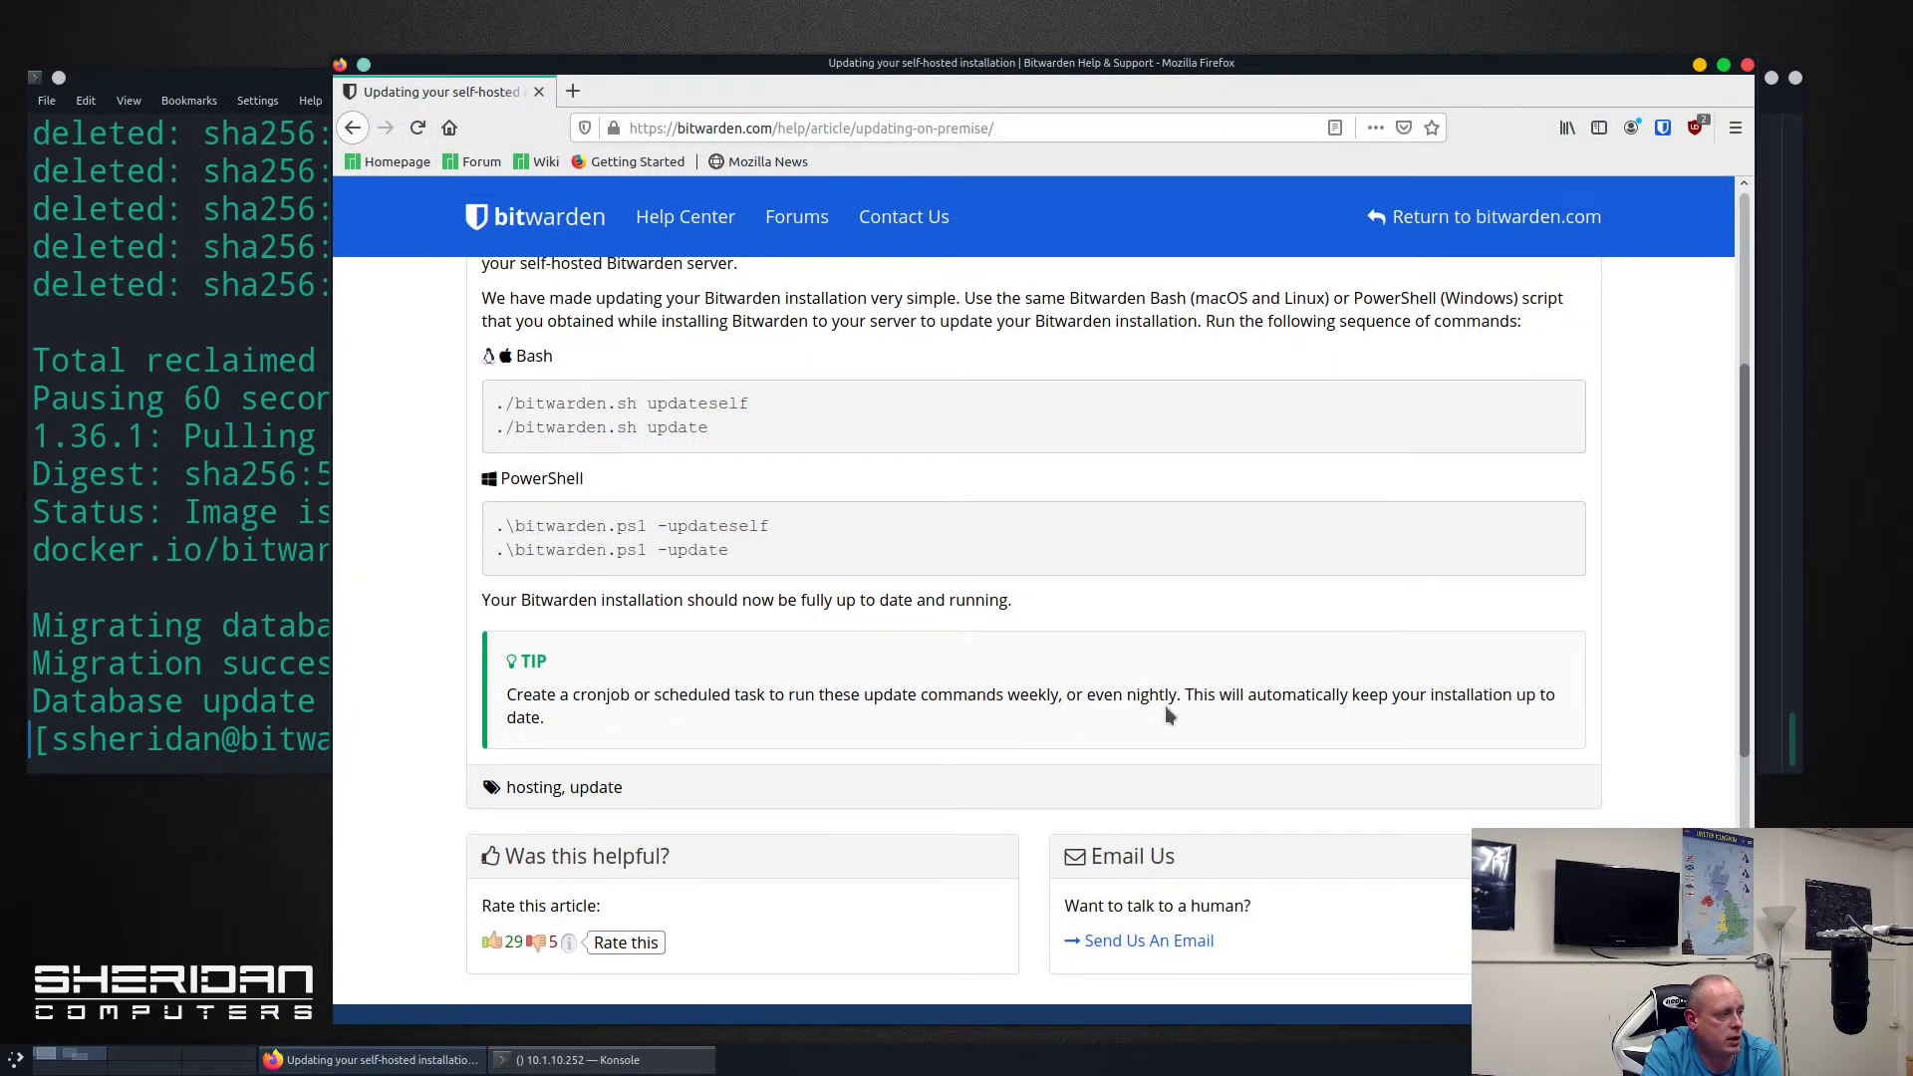
pyautogui.moveTo(1062, 277)
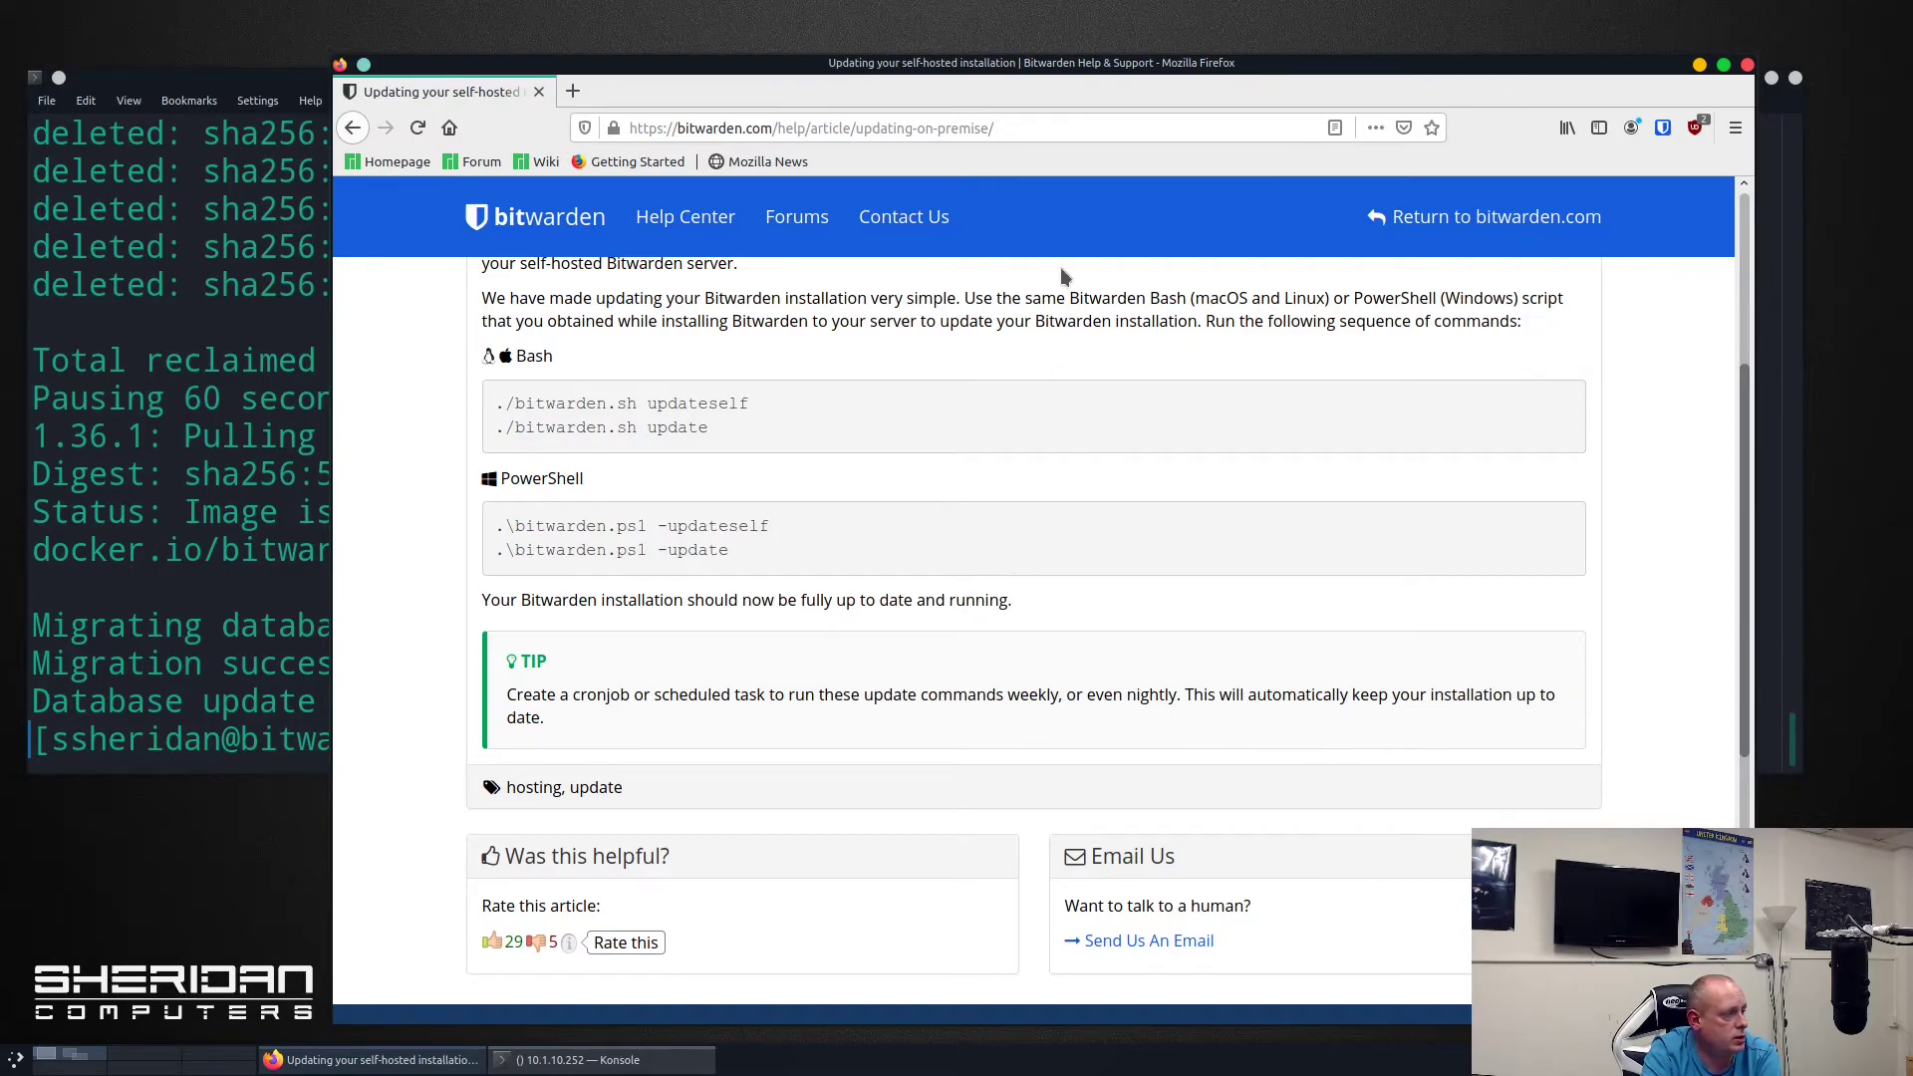
pyautogui.click(574, 1058)
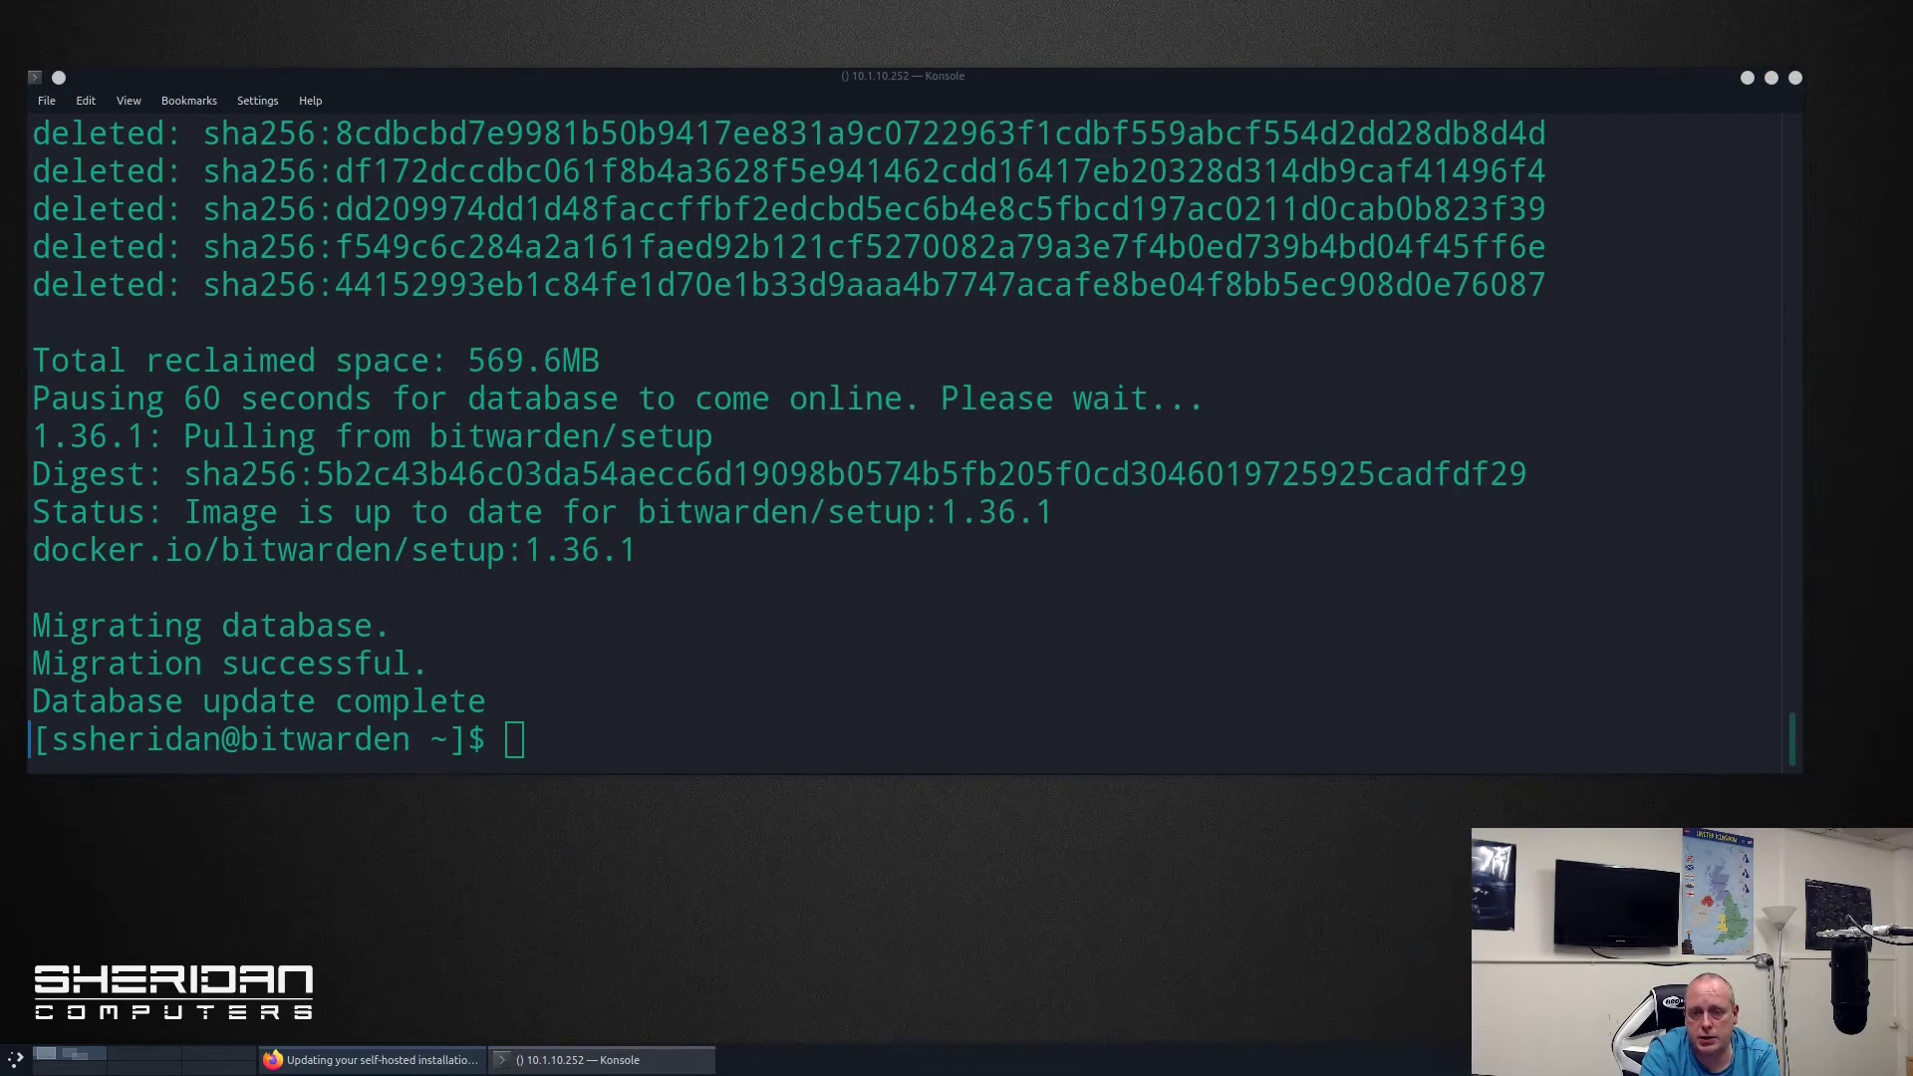